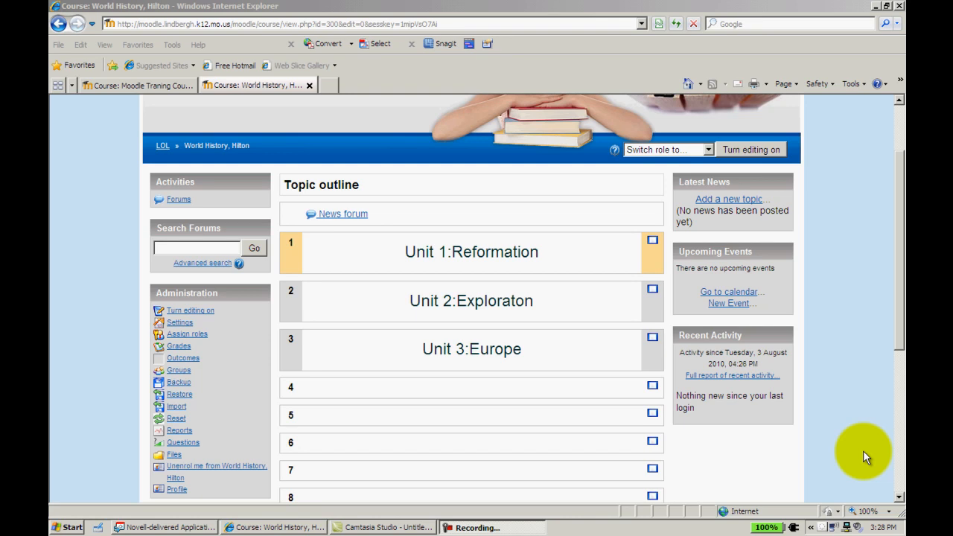
mouse_move(860, 381)
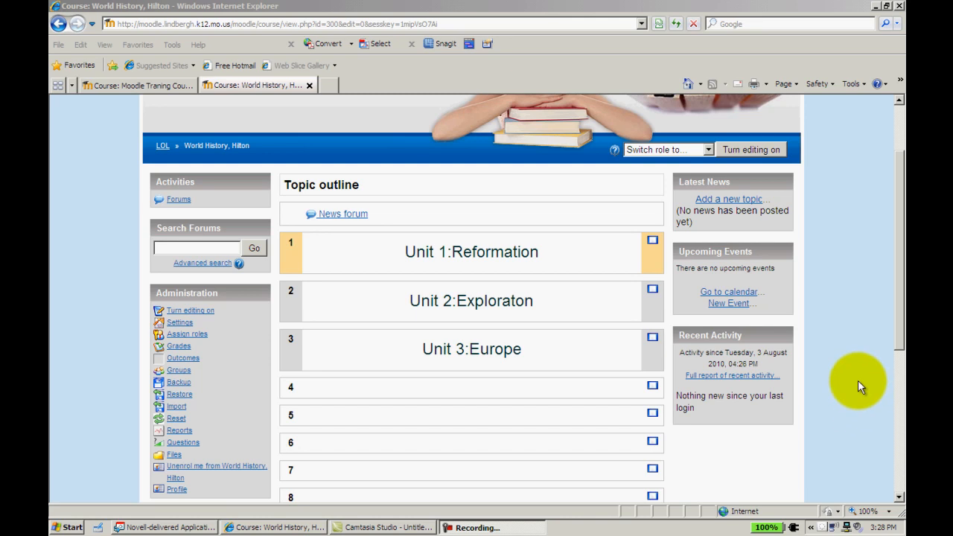
mouse_move(862, 386)
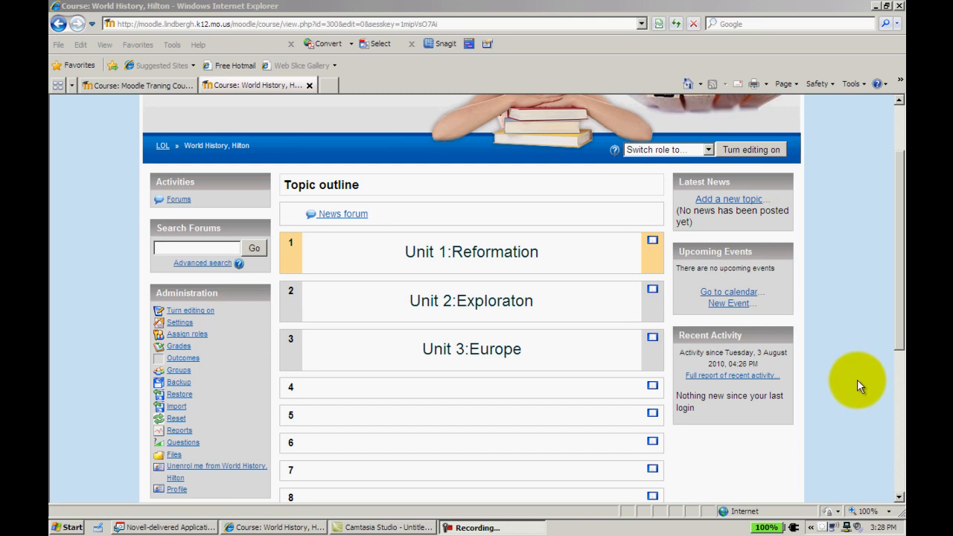
mouse_move(532, 398)
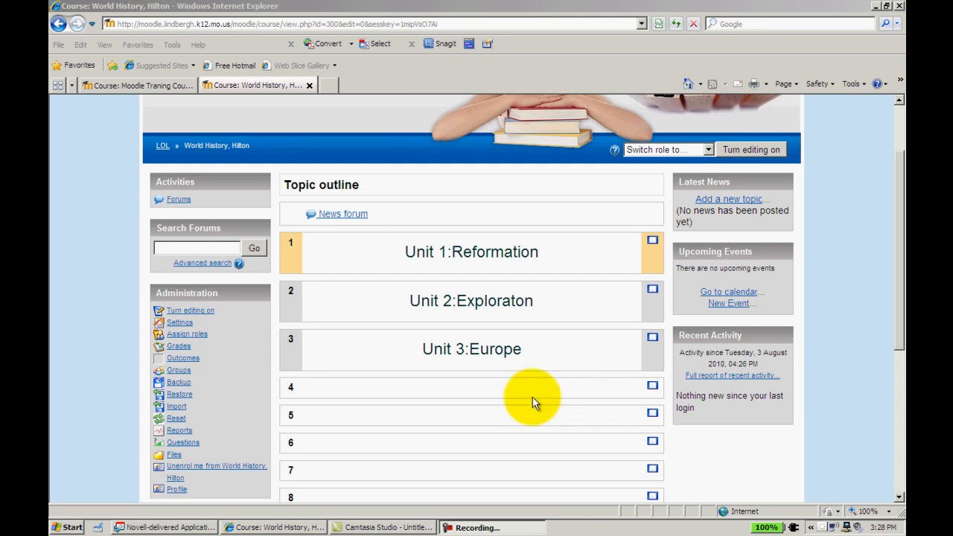
mouse_move(347, 391)
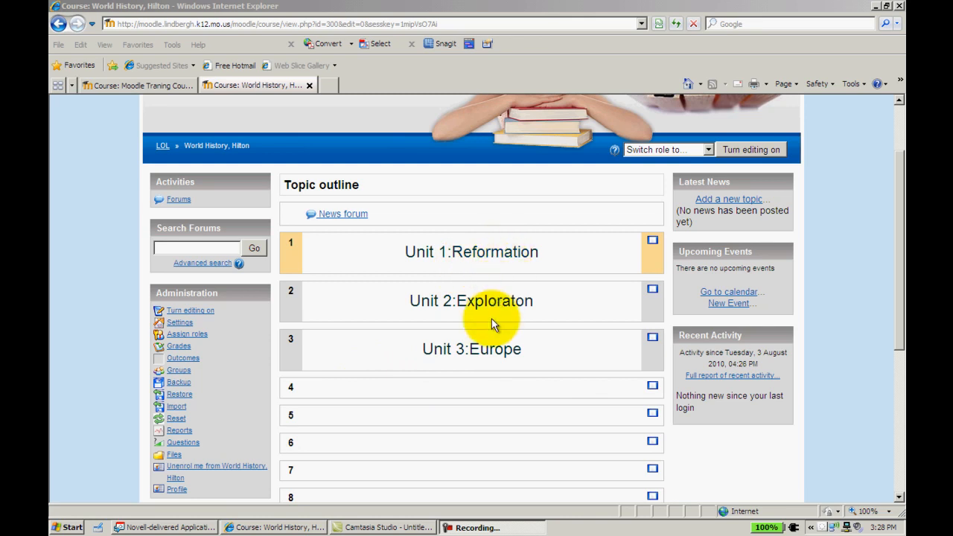
mouse_move(438, 388)
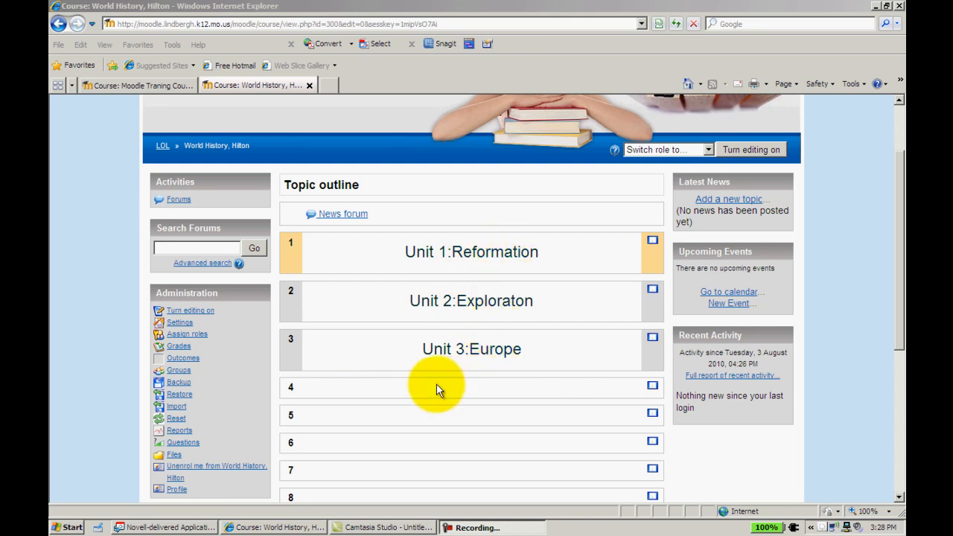
mouse_move(454, 393)
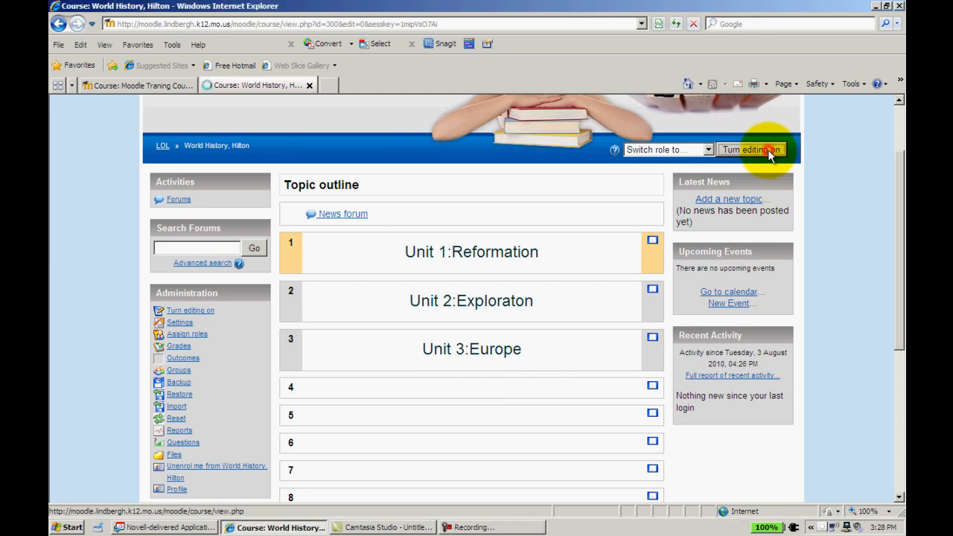
Step: Turn course editing on and open topic 3's 'Unit 3:Europe' summary for editing
left_click(751, 149)
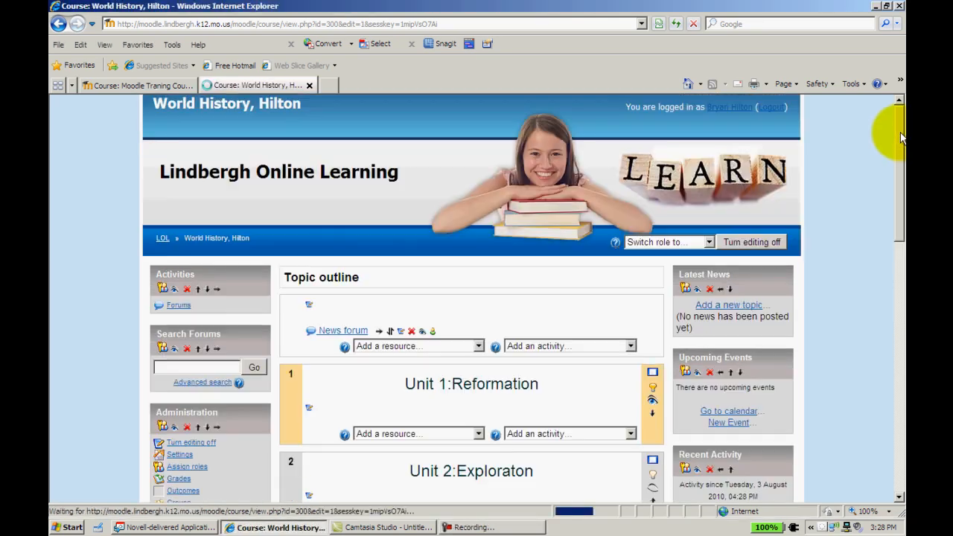
scroll("down", 3)
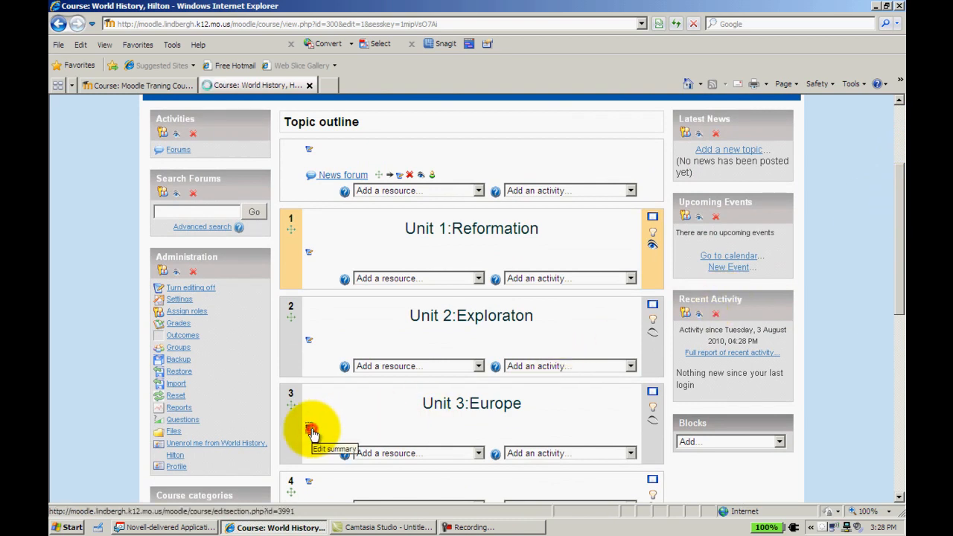
left_click(310, 432)
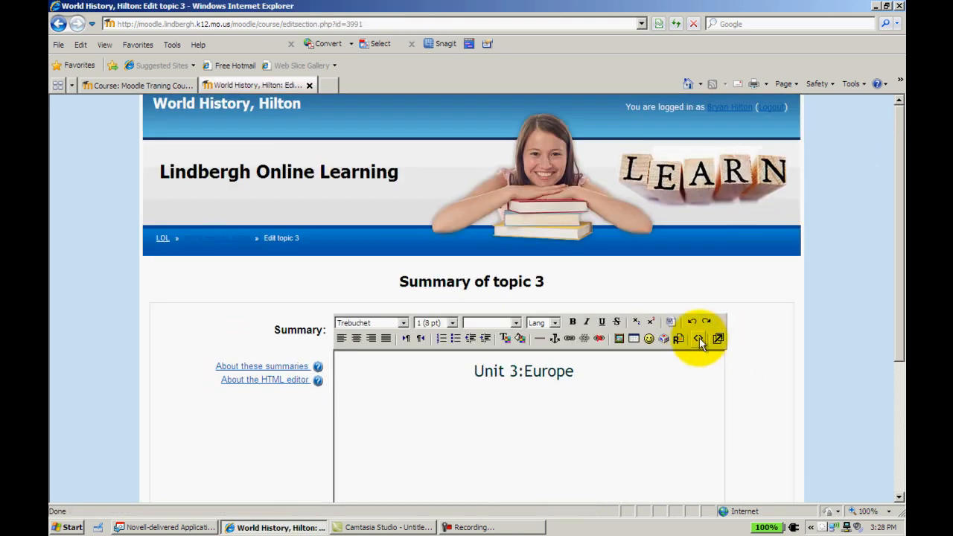
left_click(698, 339)
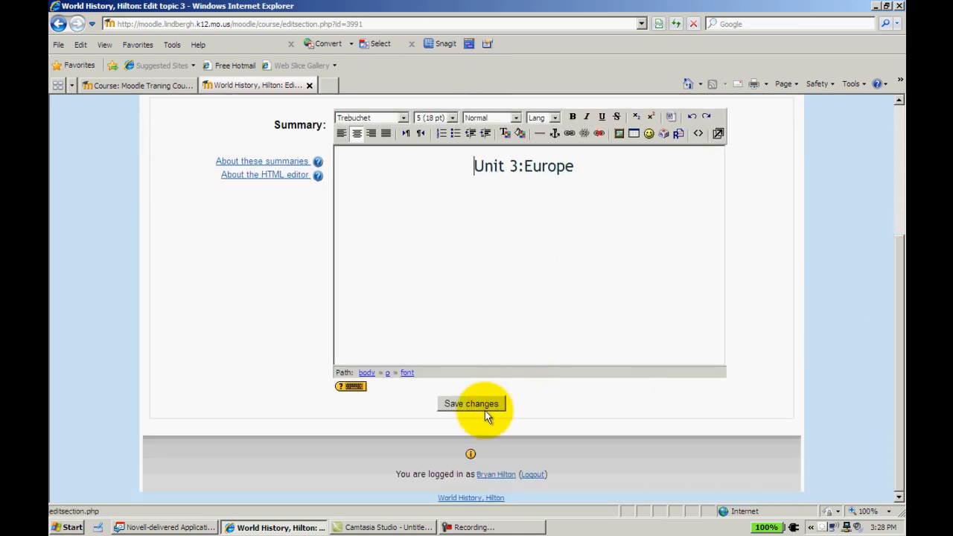
Step: Save topic 3's summary and scroll down to the empty topic 4
left_click(471, 402)
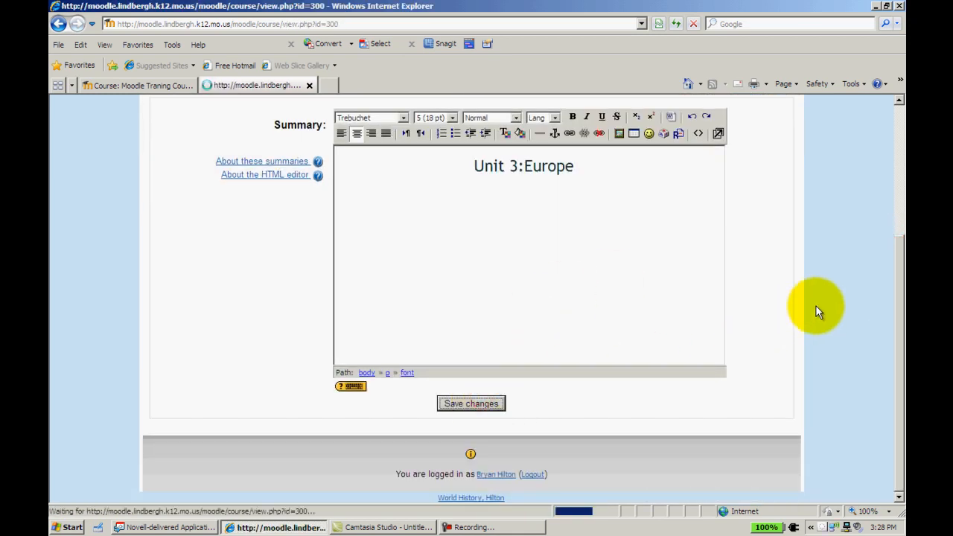
left_click(470, 402)
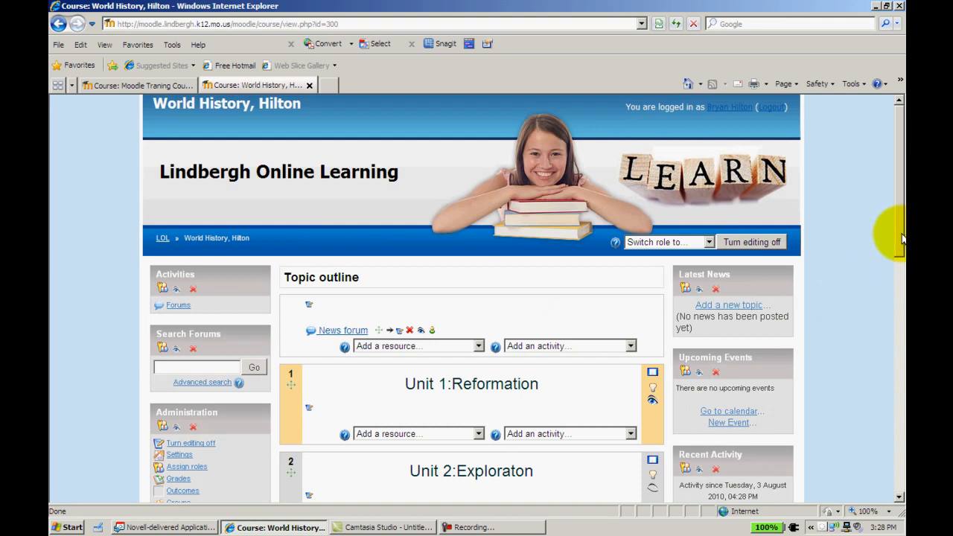
scroll("down", 3)
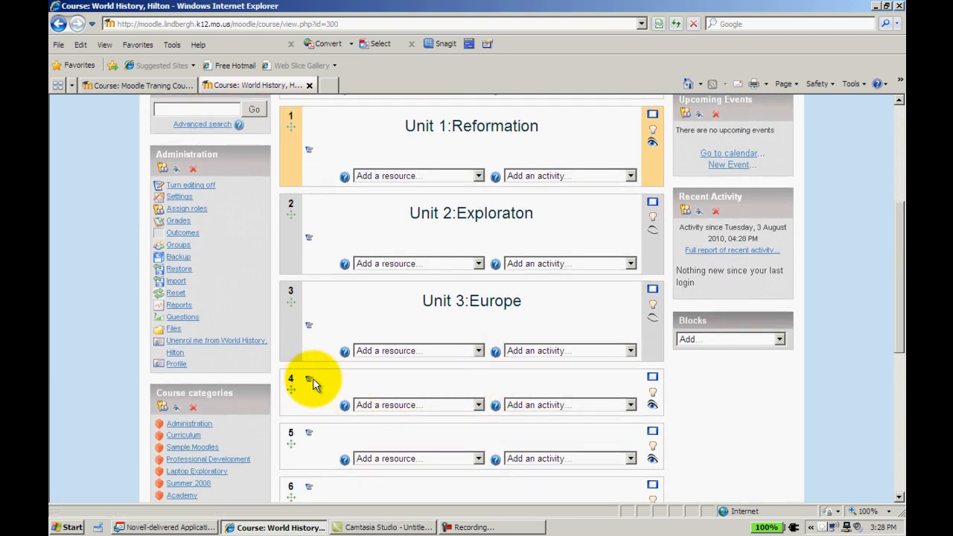
Step: In topic 4's summary editor, change the copied Unit 3 heading to 'Unit 4: Asia'
left_click(309, 378)
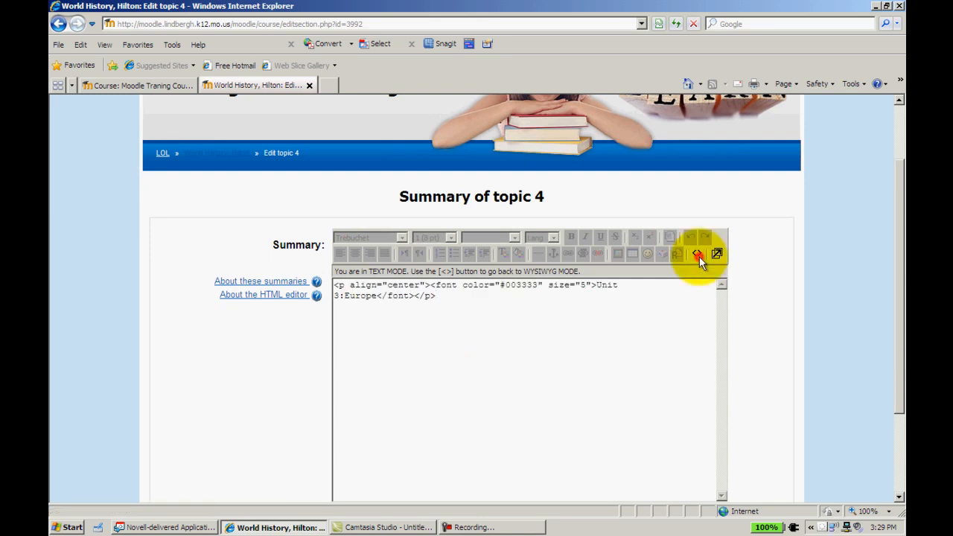
left_click(697, 254)
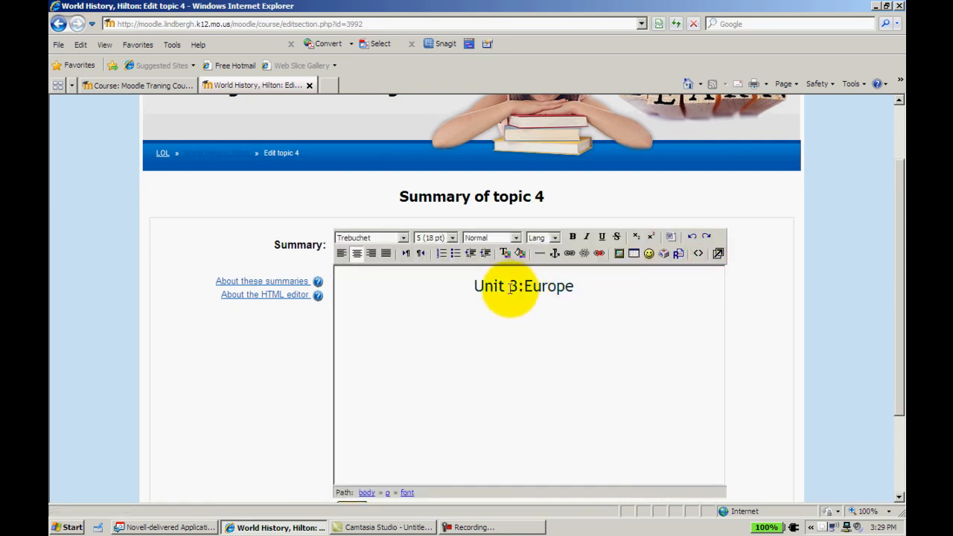
key("Backspace")
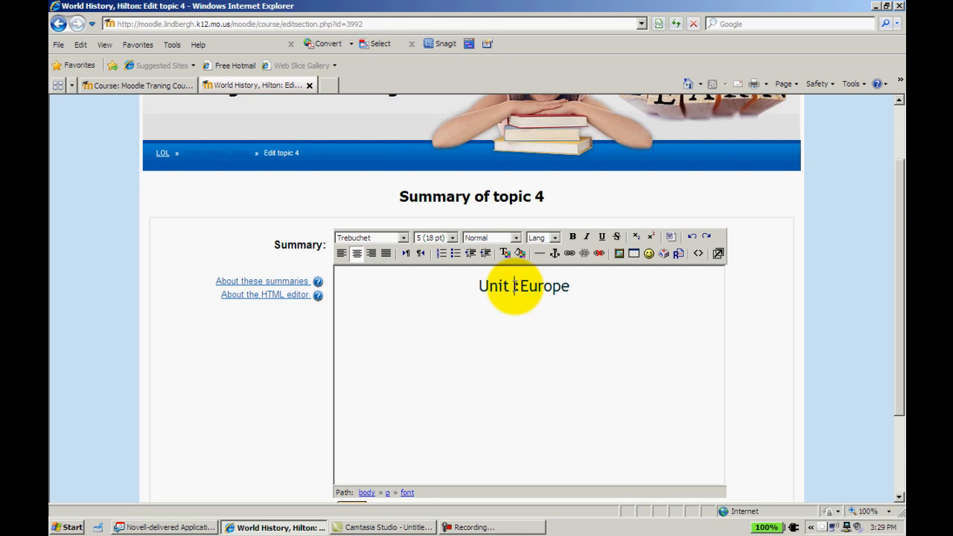
type("4")
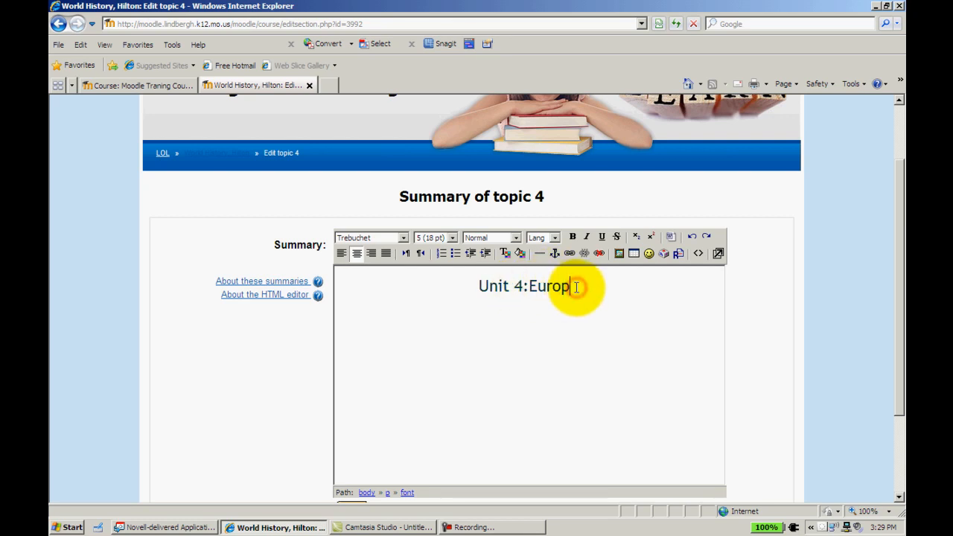
type("As")
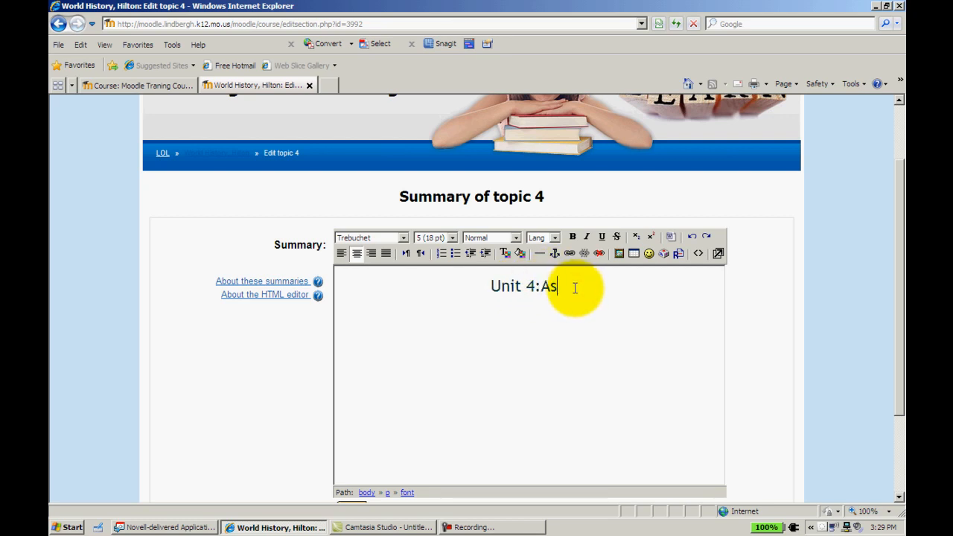
type("ia")
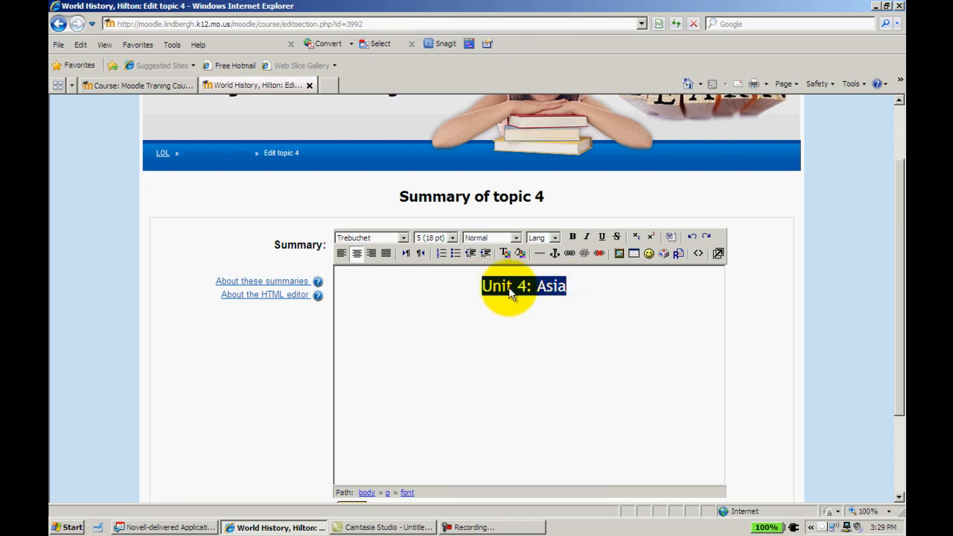
left_click(356, 253)
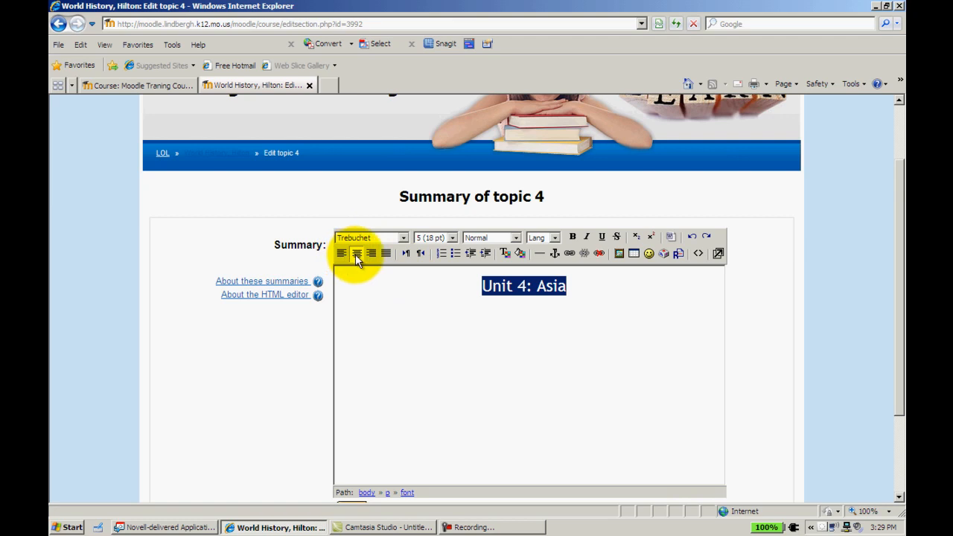
mouse_move(385, 253)
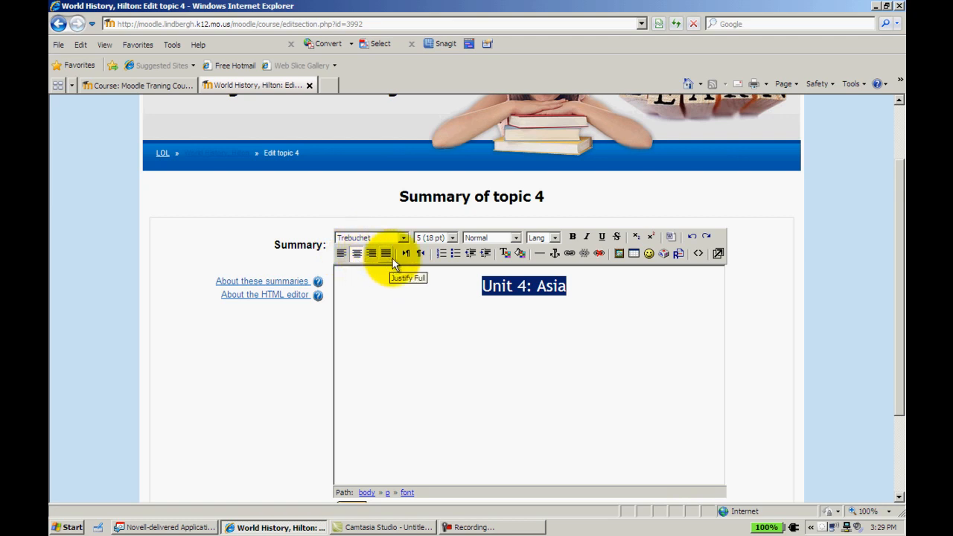
mouse_move(441, 253)
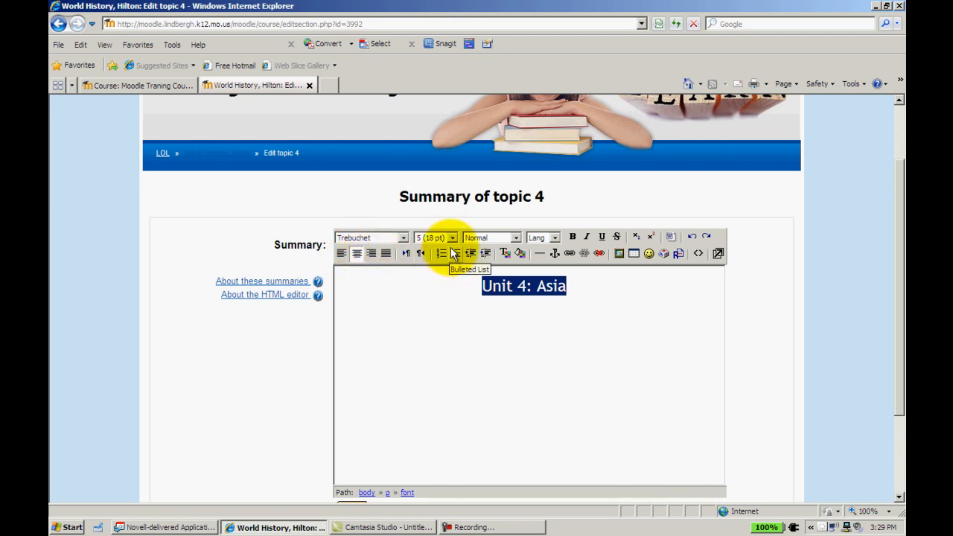
mouse_move(560, 262)
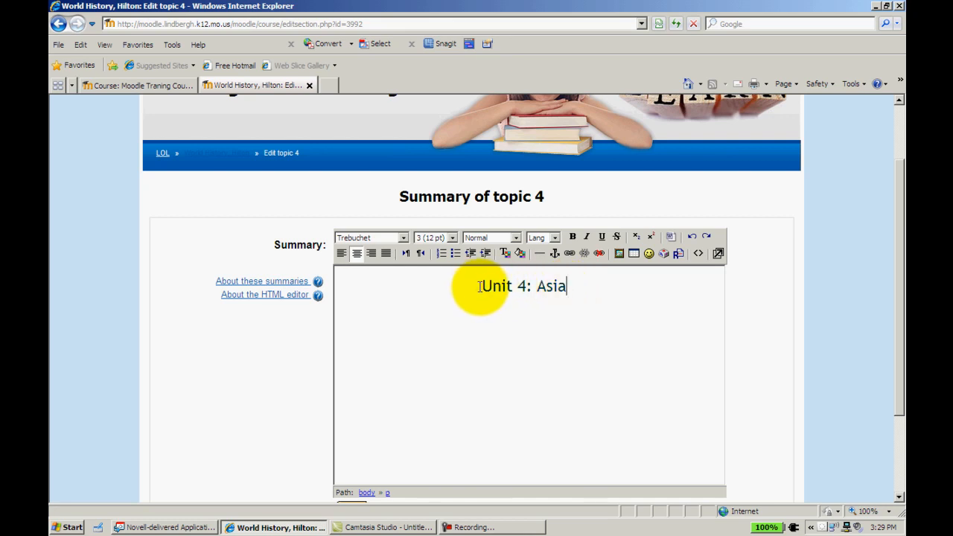
left_click(452, 238)
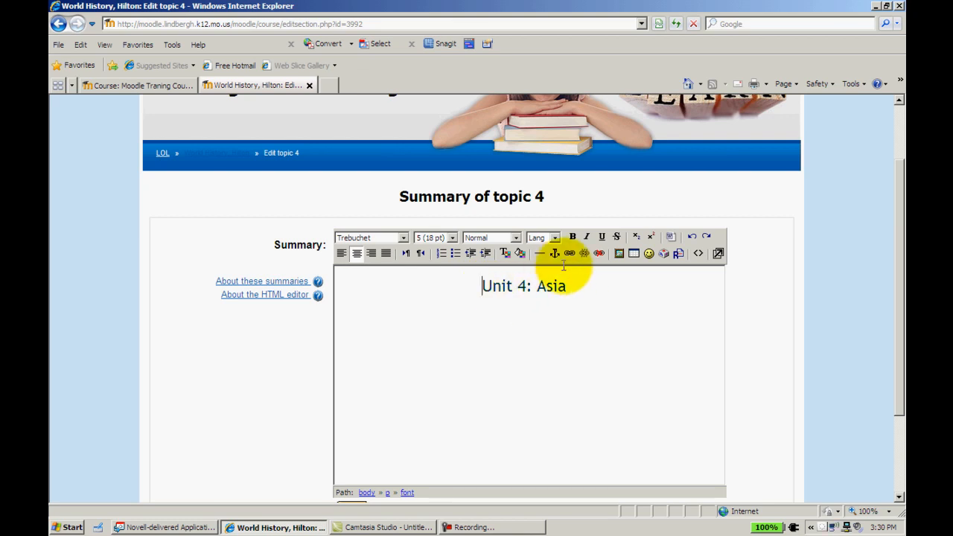
mouse_move(592, 276)
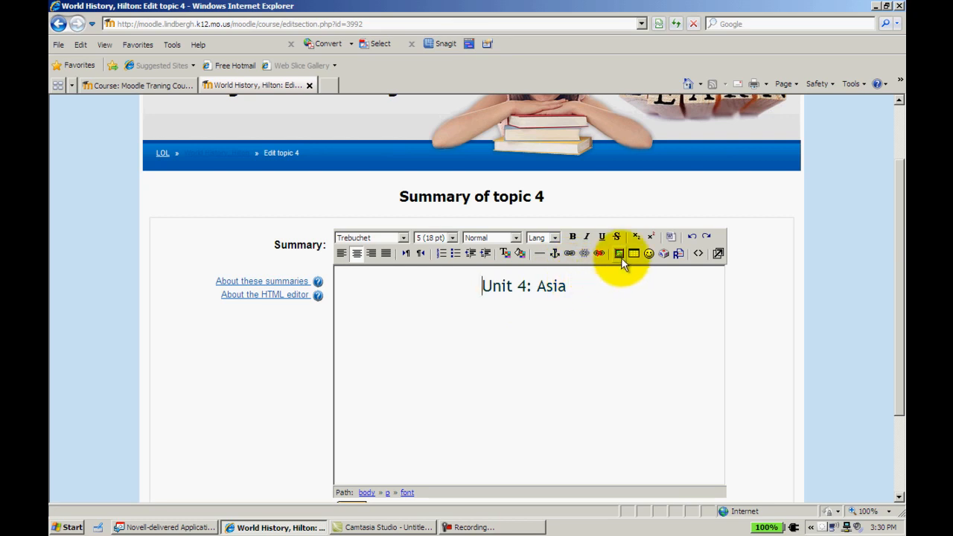
mouse_move(619, 253)
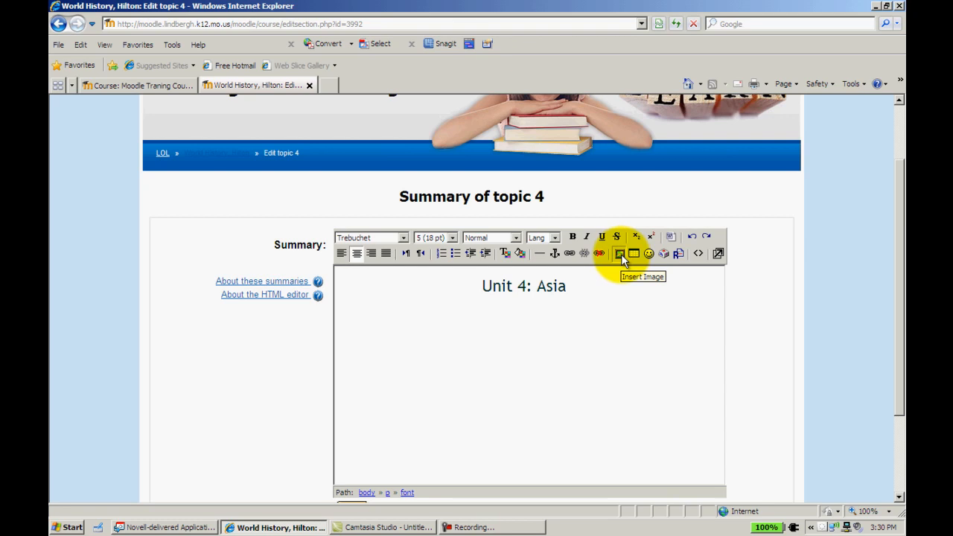
left_click(620, 253)
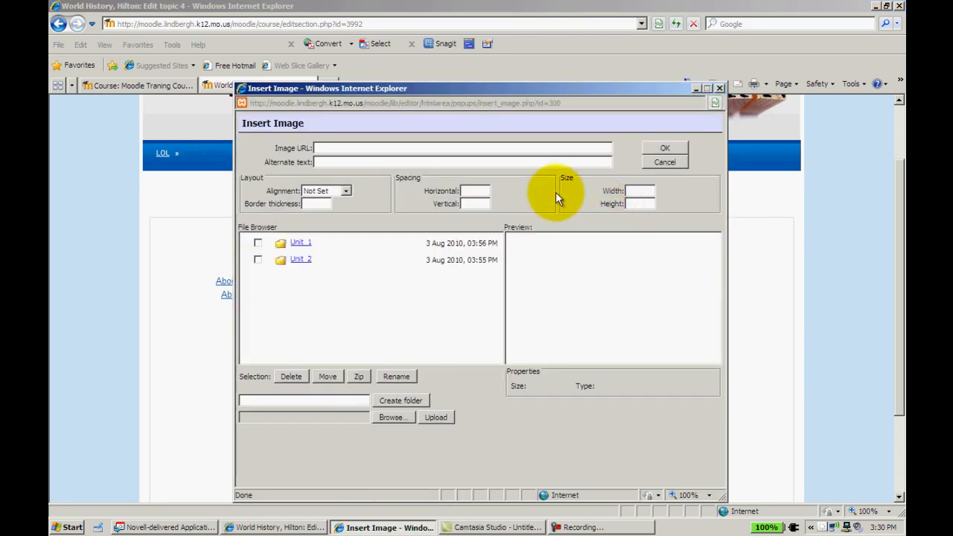
mouse_move(457, 191)
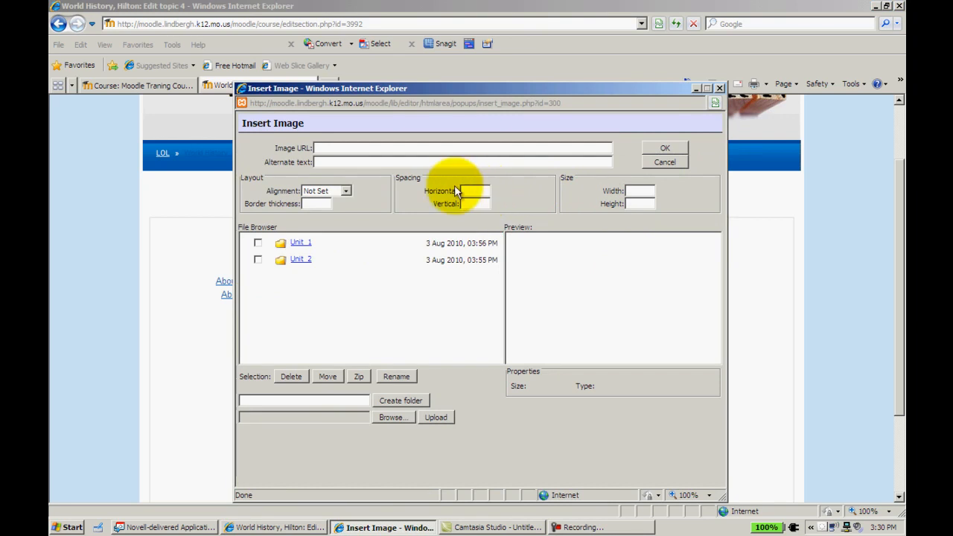
mouse_move(413, 326)
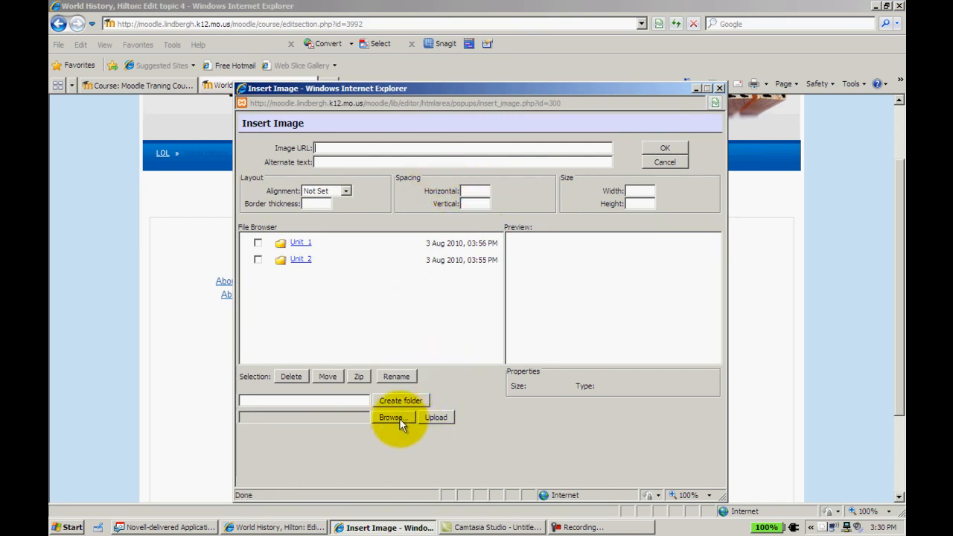
mouse_move(332, 414)
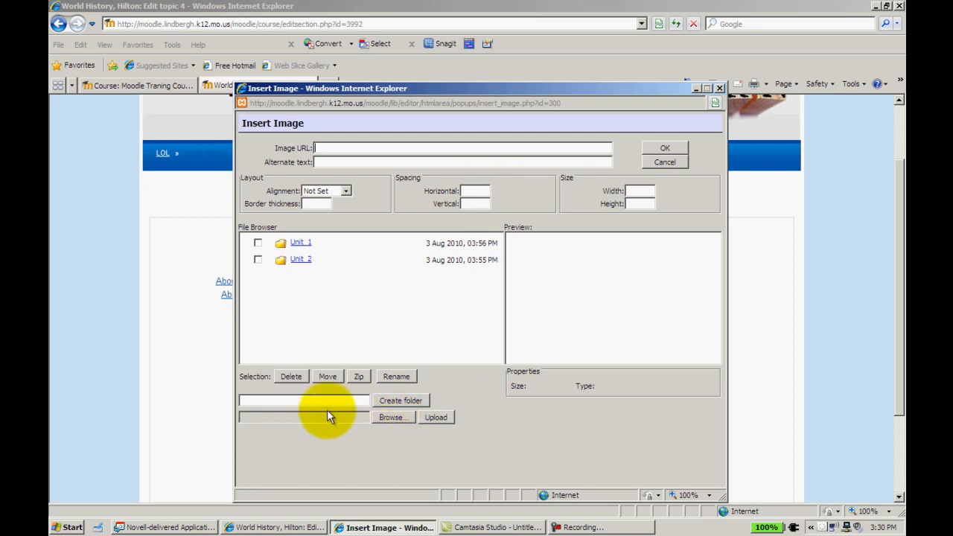
Step: Upload the asia map from the Desktop and choose asia.png in the File Browser
left_click(392, 417)
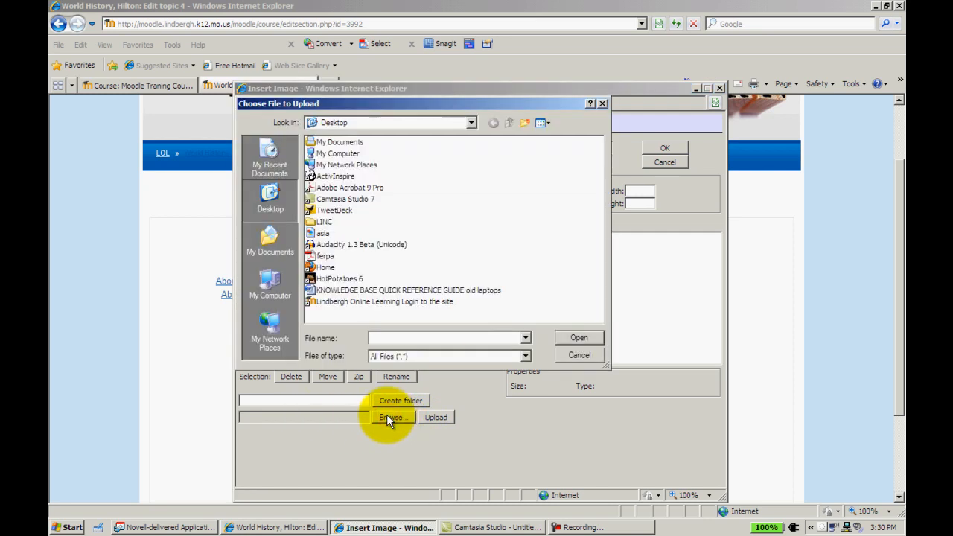
mouse_move(328, 233)
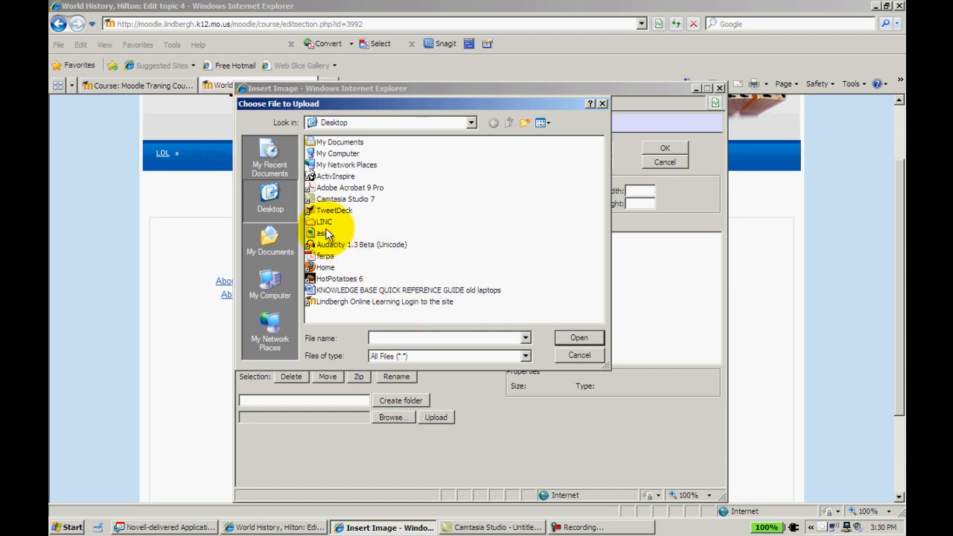
left_click(326, 233)
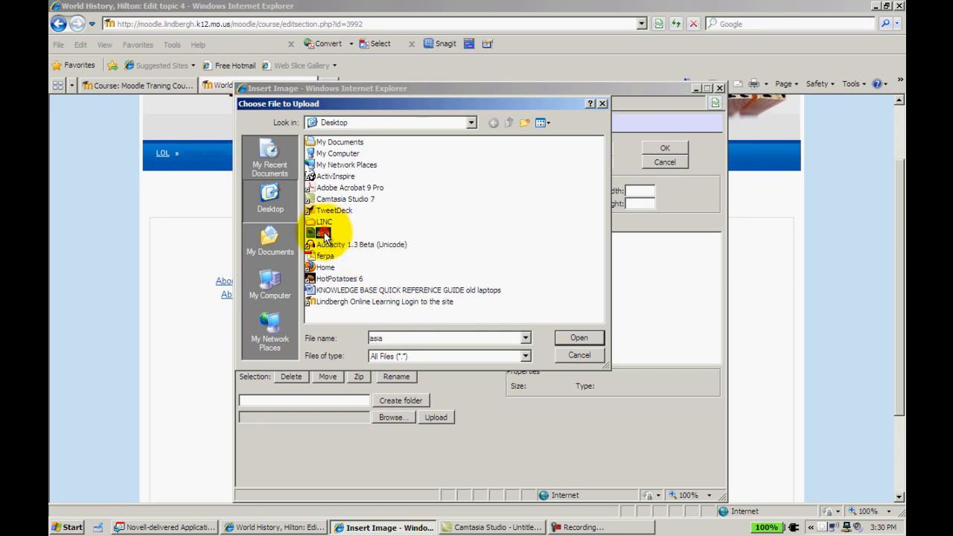
left_click(323, 233)
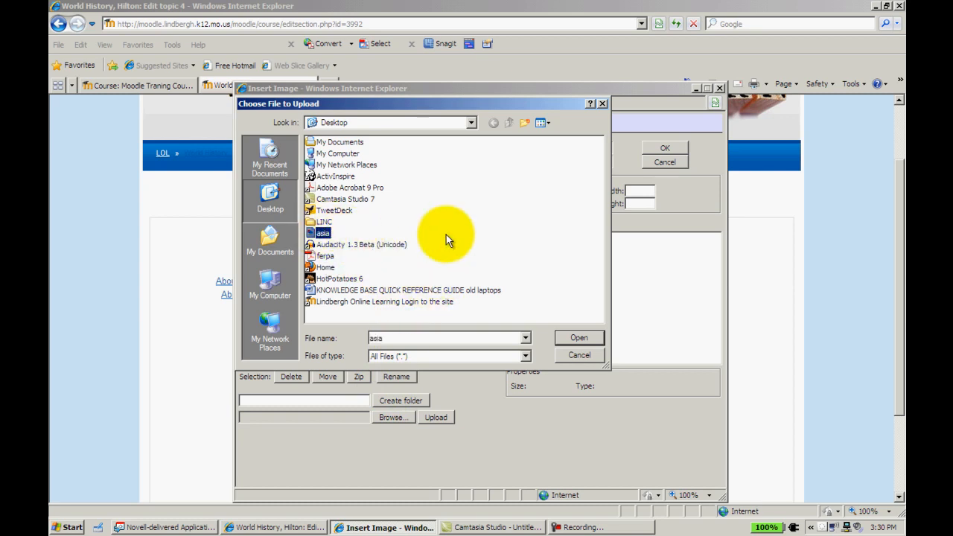
left_click(579, 337)
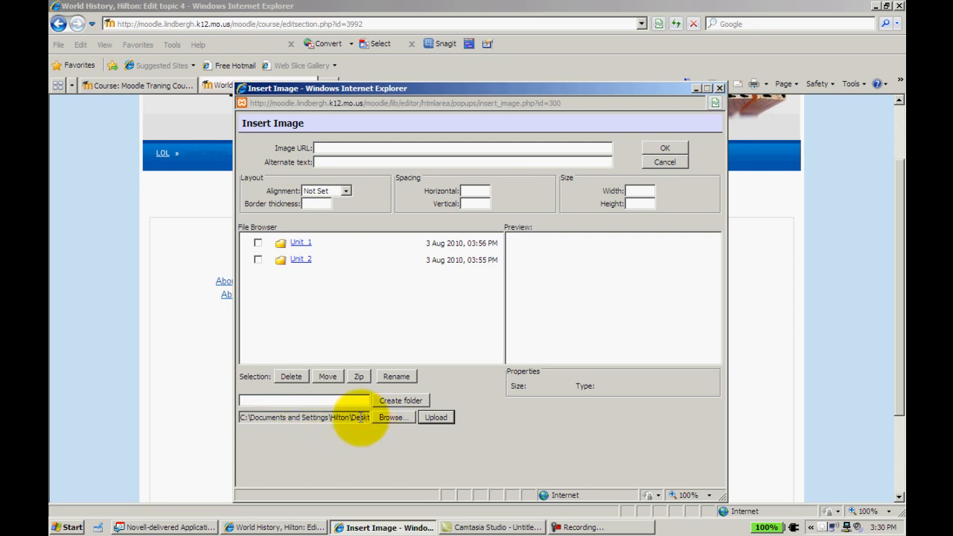
left_click(436, 416)
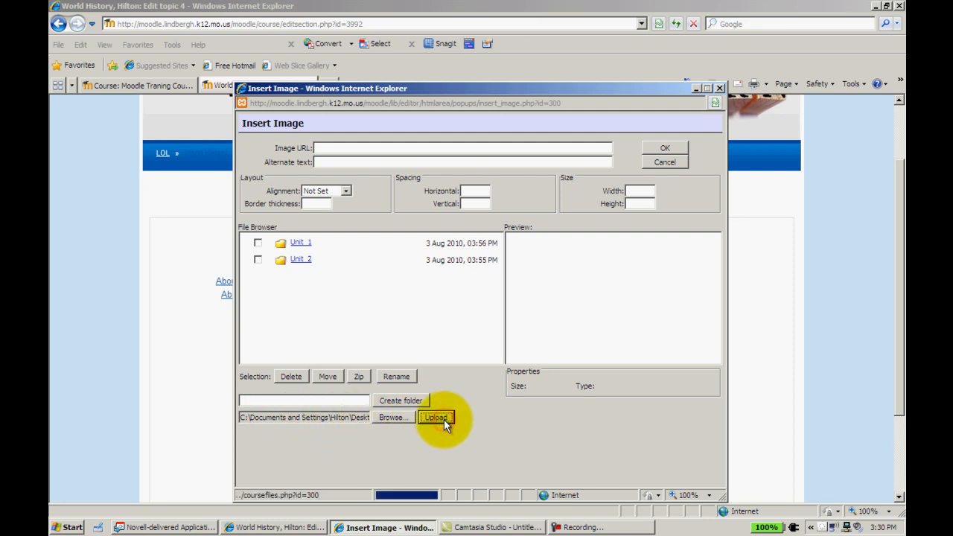
left_click(435, 417)
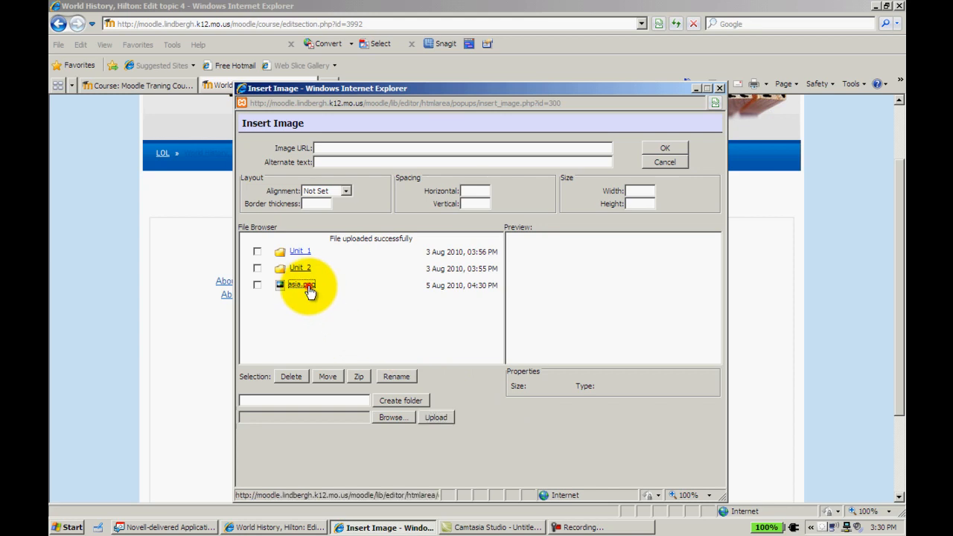
left_click(301, 284)
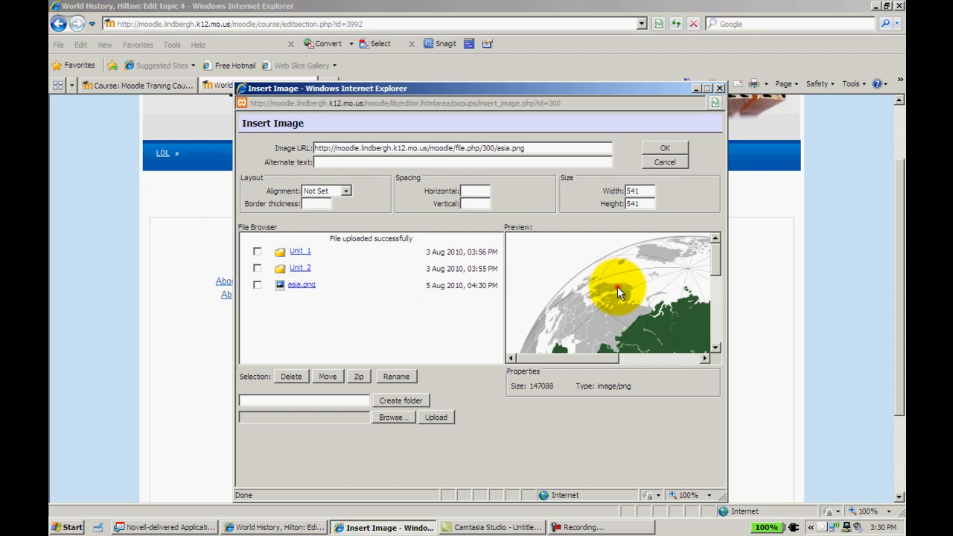
mouse_move(633, 312)
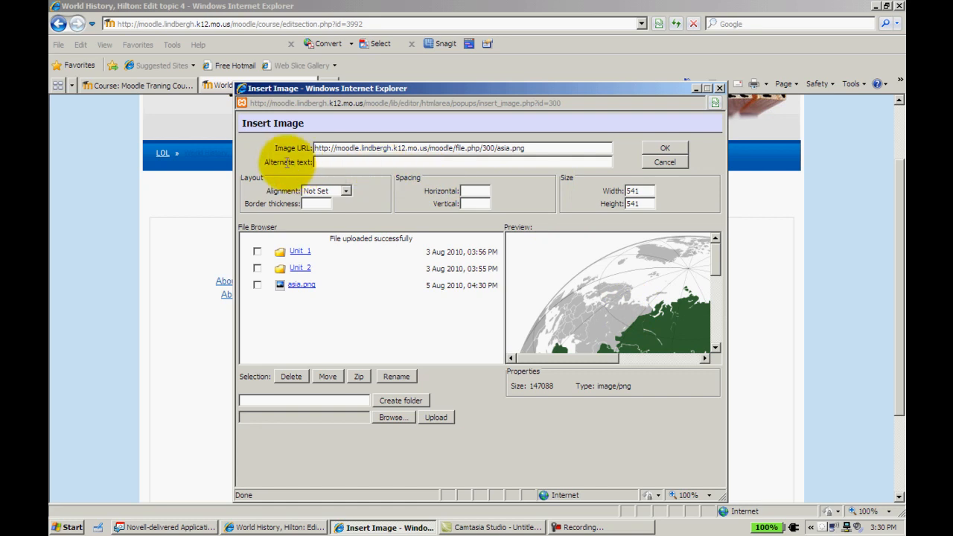
left_click(462, 147)
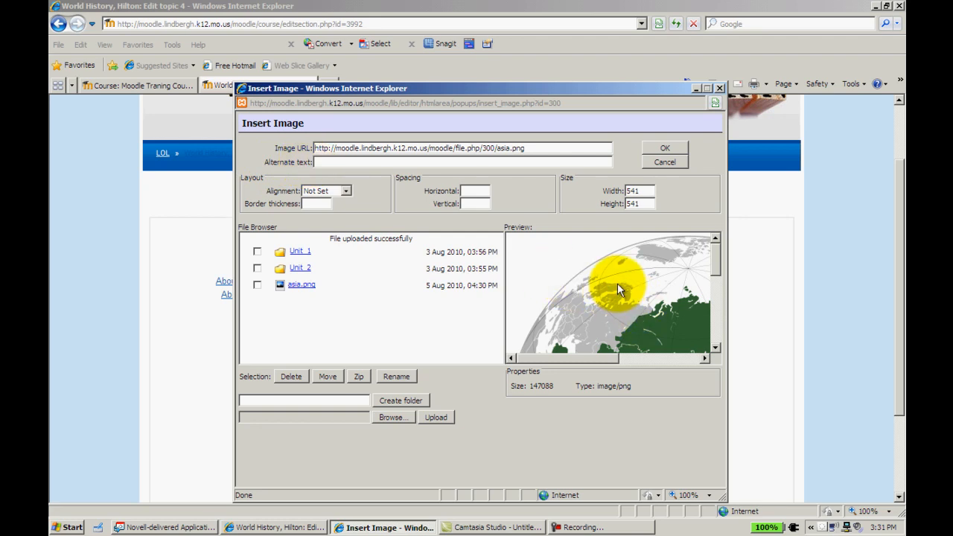
Step: Insert the map with alternate text 'map of asia' and Texttop alignment
left_click(356, 163)
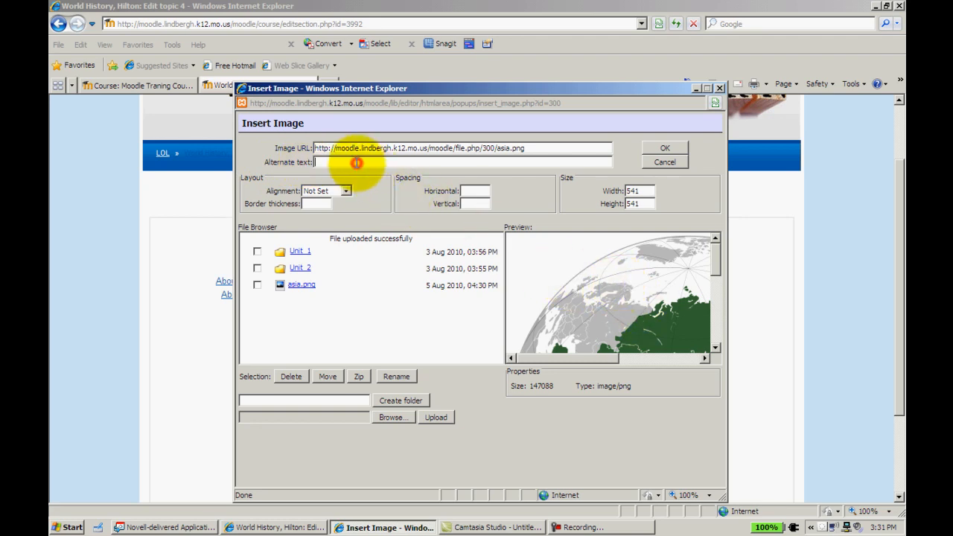
type("map of asia")
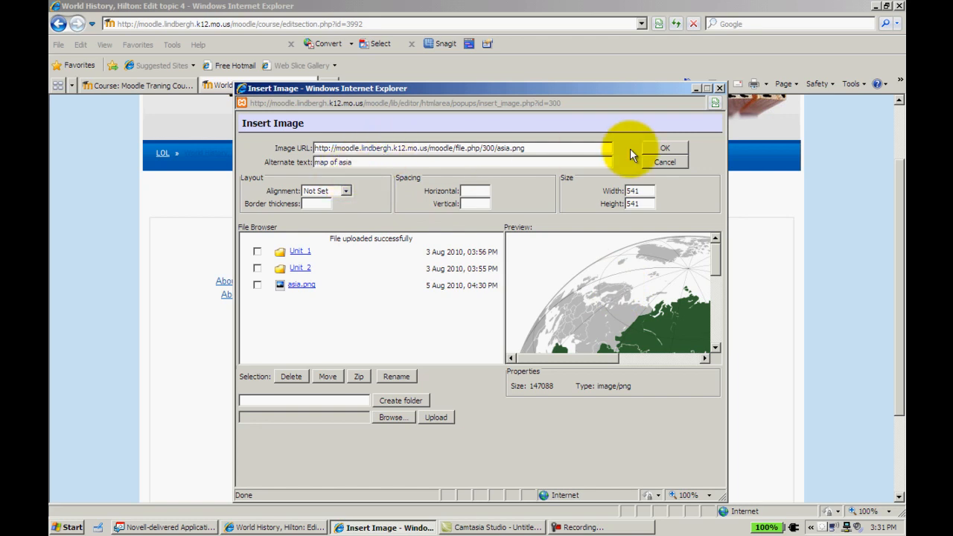
mouse_move(283, 213)
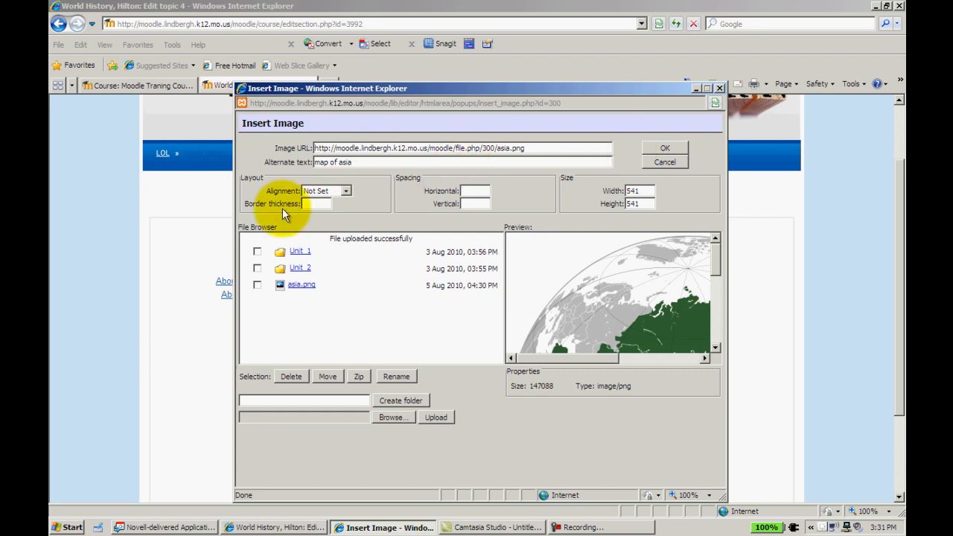
left_click(347, 191)
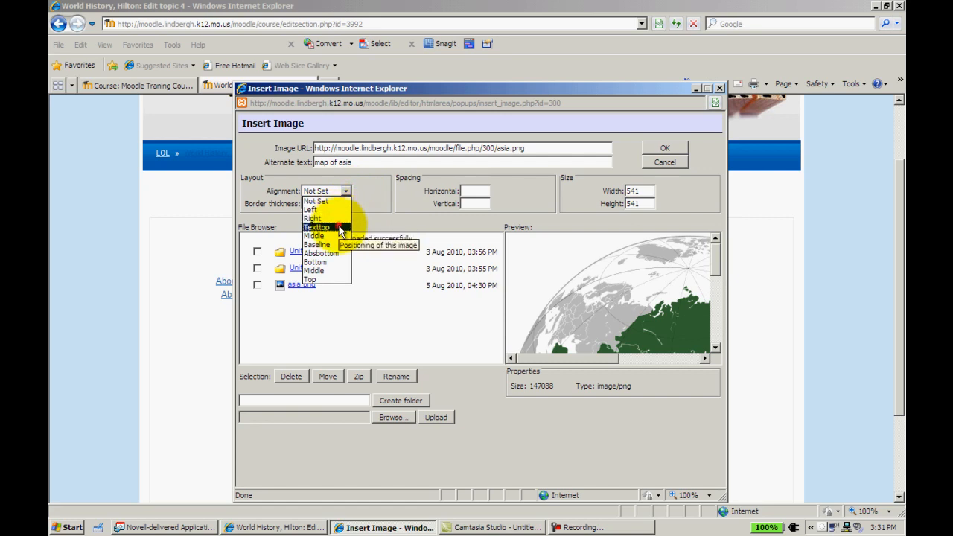
left_click(317, 227)
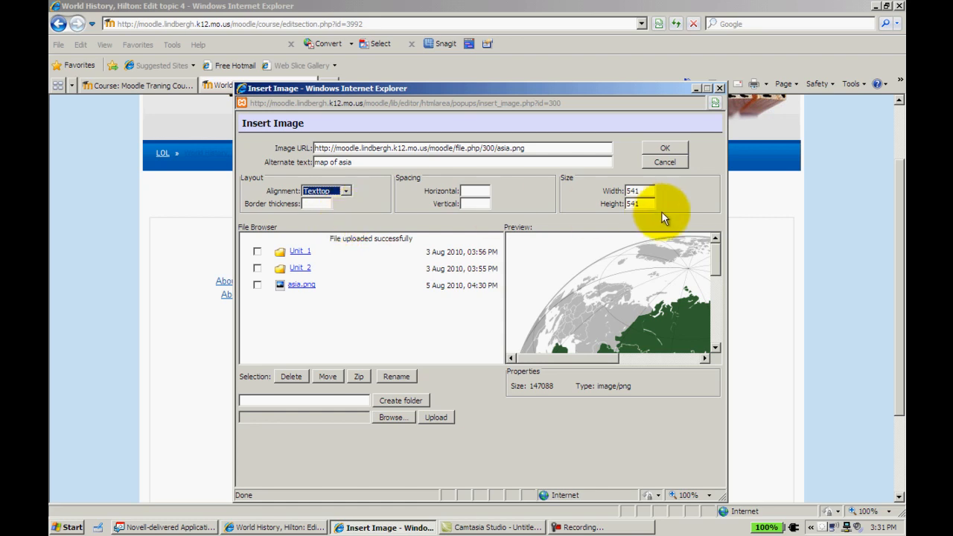
left_click(664, 148)
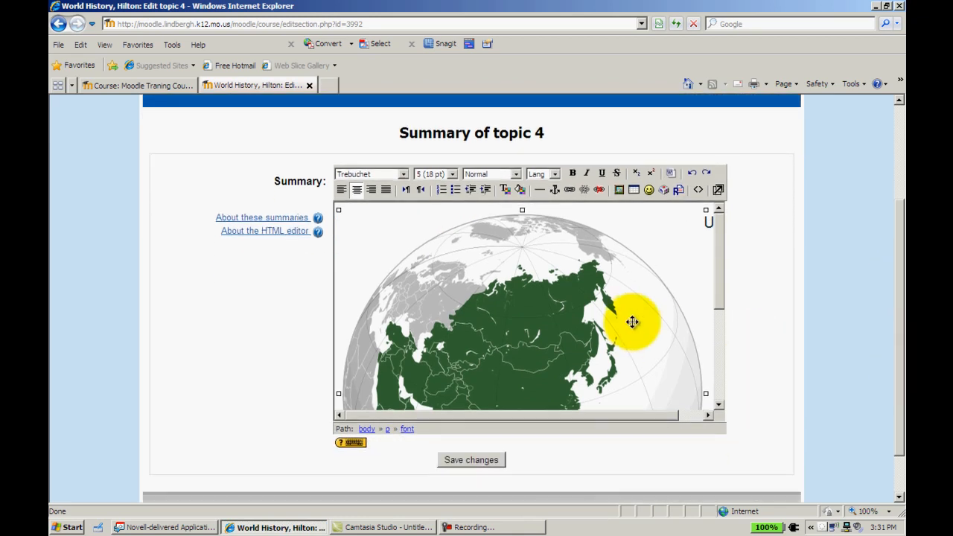
mouse_move(449, 273)
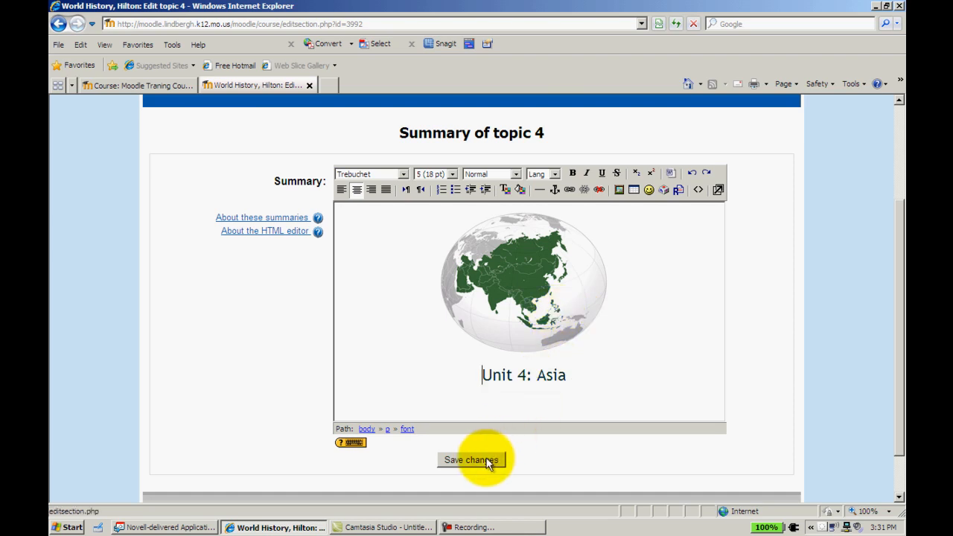
Step: Save topic 4's summary with the smaller map placed above the title
left_click(470, 459)
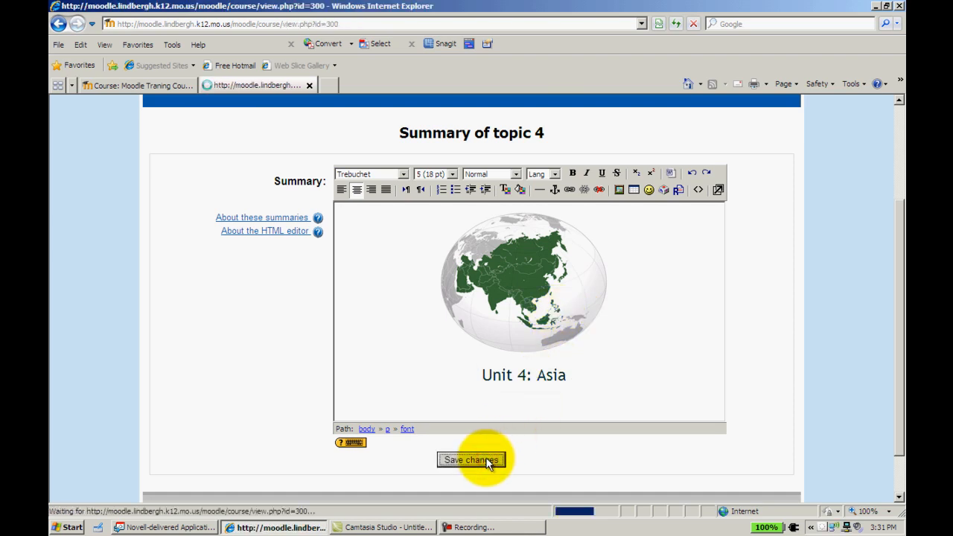
Step: Finish saving, toggle course editing off and back on, and scroll to topic 4
left_click(471, 459)
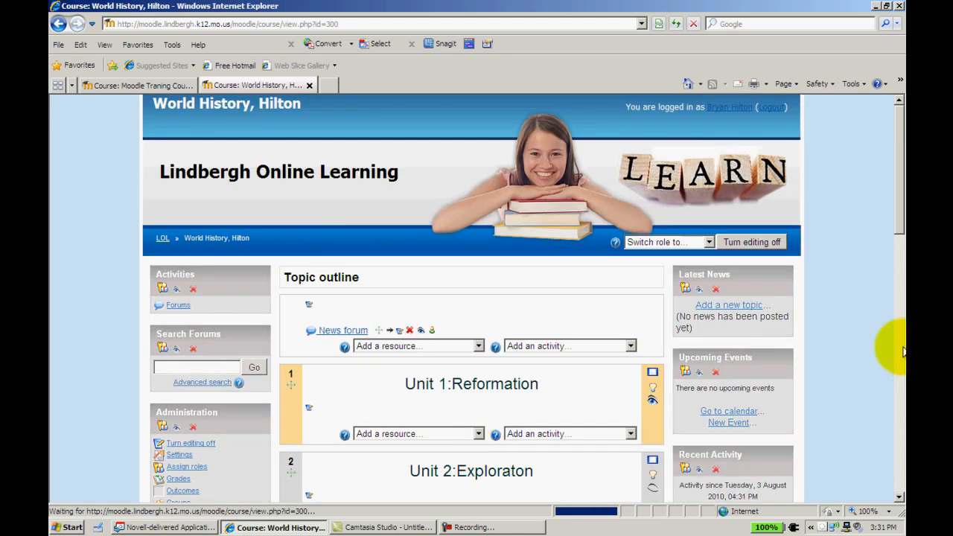
left_click(752, 241)
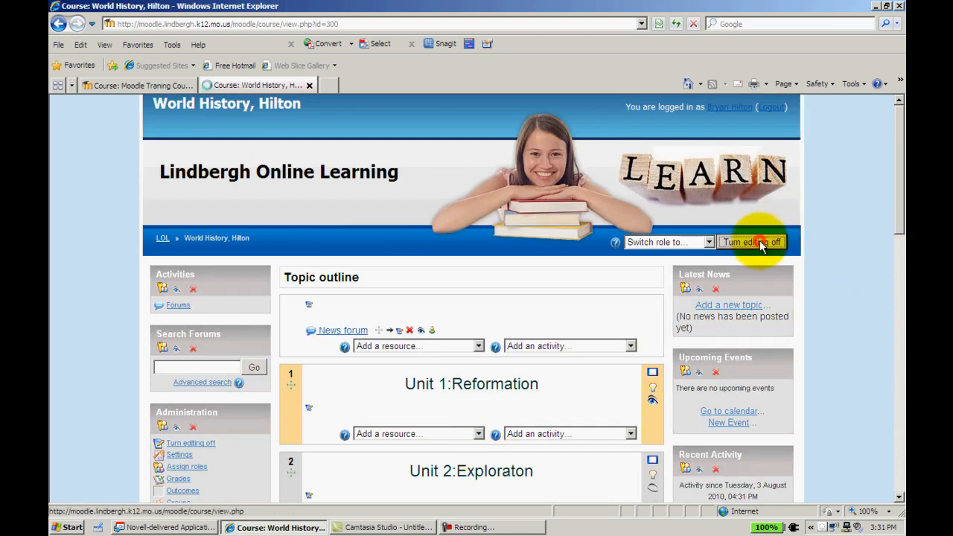
left_click(753, 242)
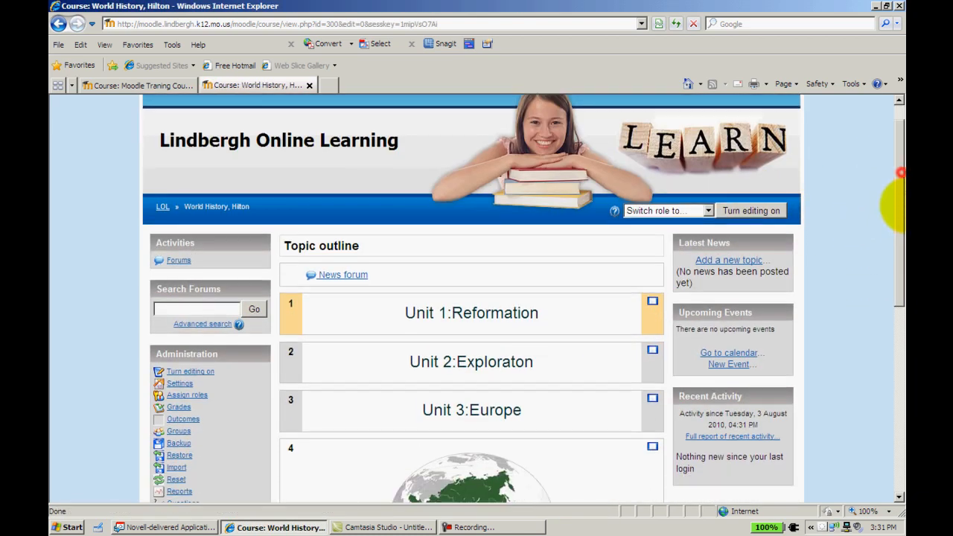
scroll("down", 3)
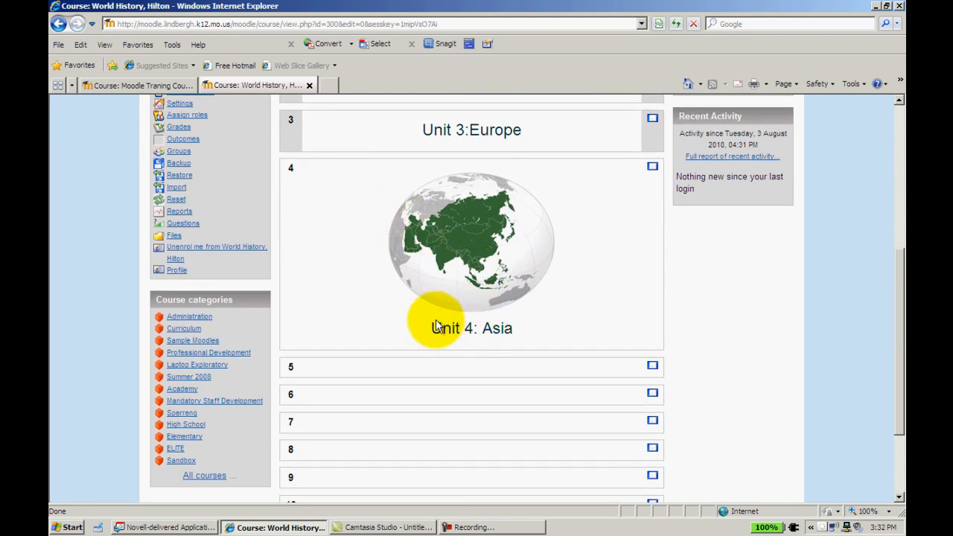
mouse_move(492, 257)
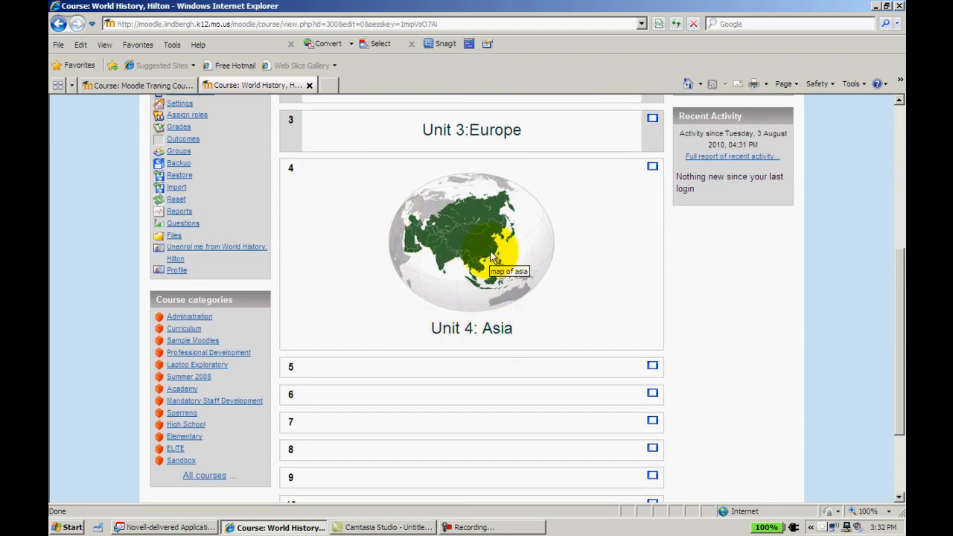
mouse_move(501, 250)
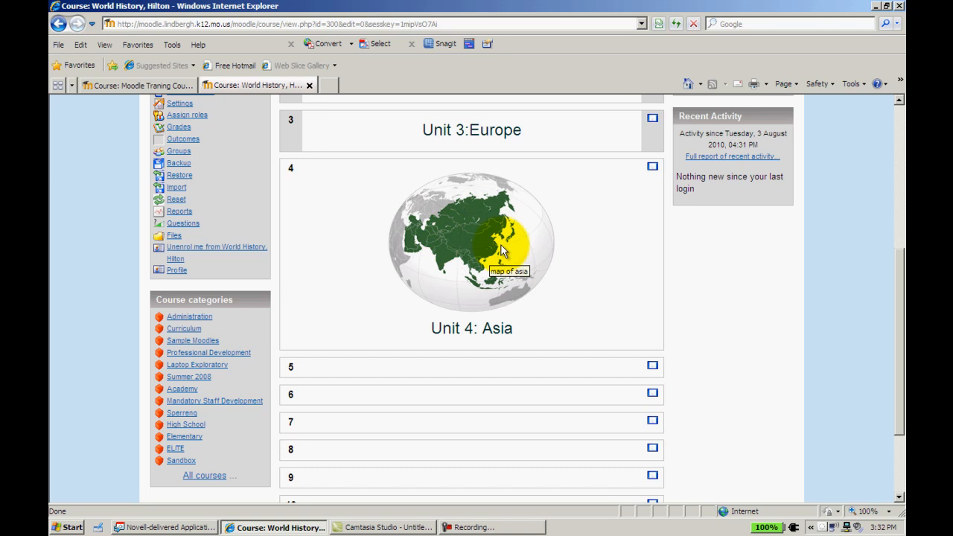
mouse_move(503, 249)
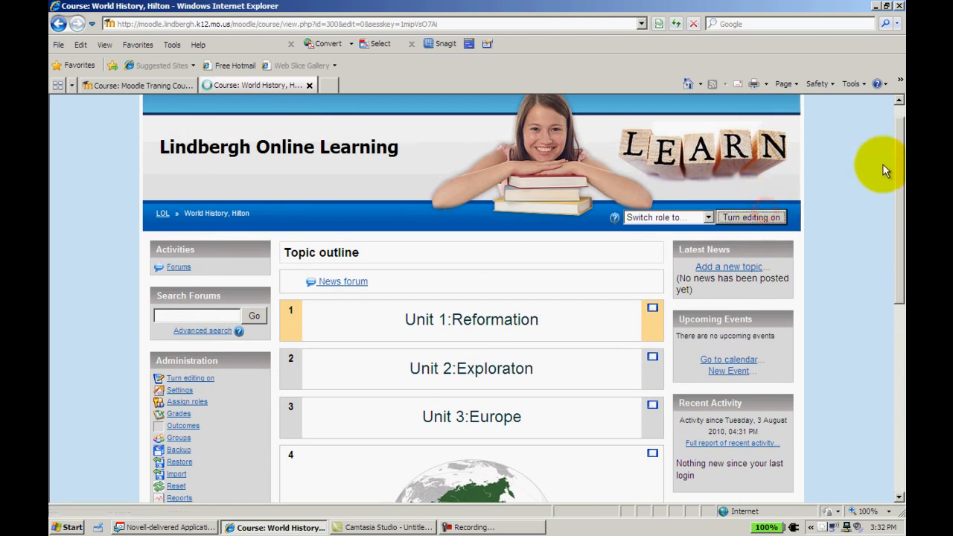
left_click(752, 217)
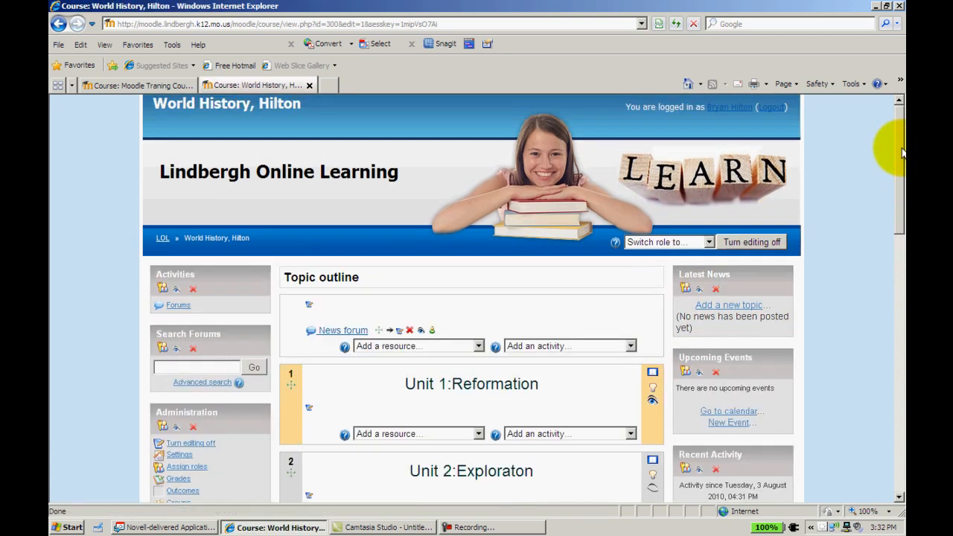
scroll("down", 3)
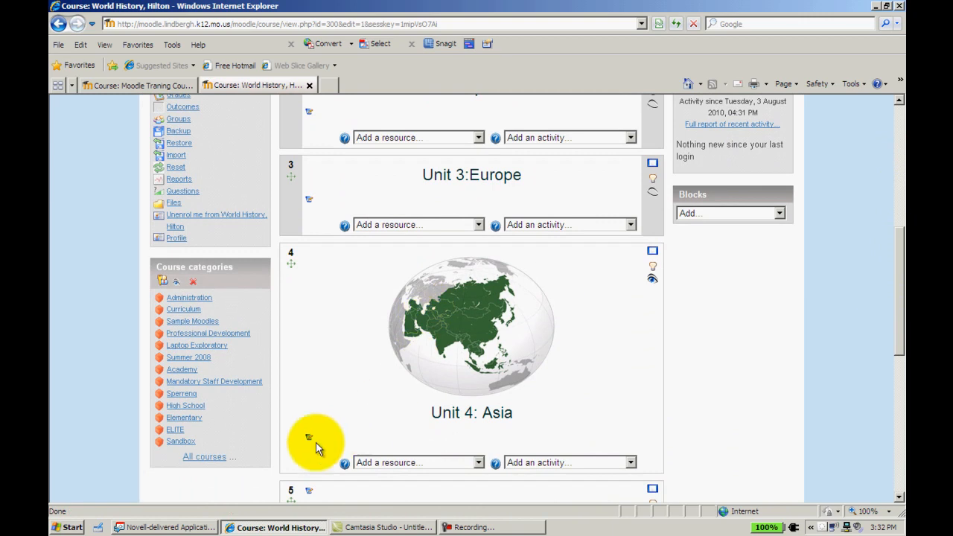
Step: Reopen topic 4's summary, select the Asia map, and start an Insert Web Link
left_click(308, 438)
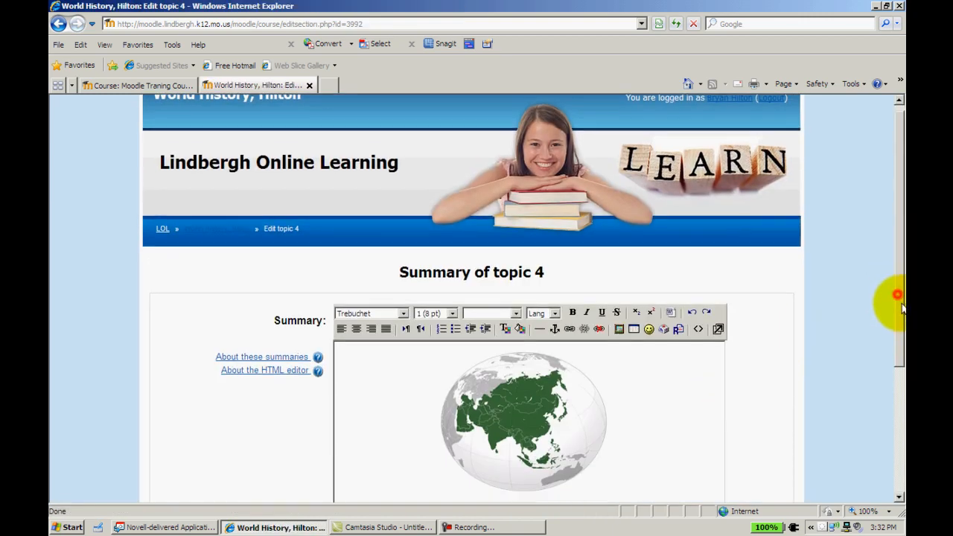
scroll("down", 3)
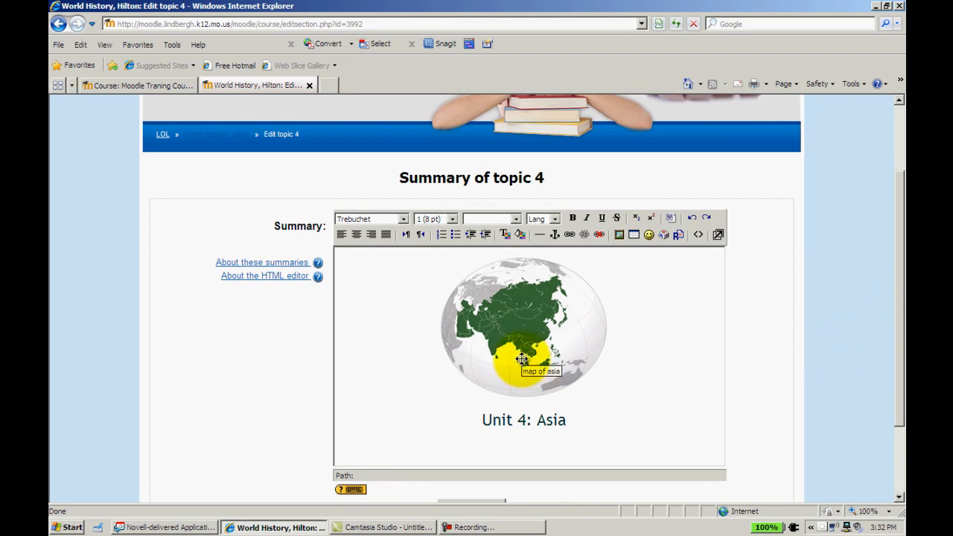
left_click(523, 328)
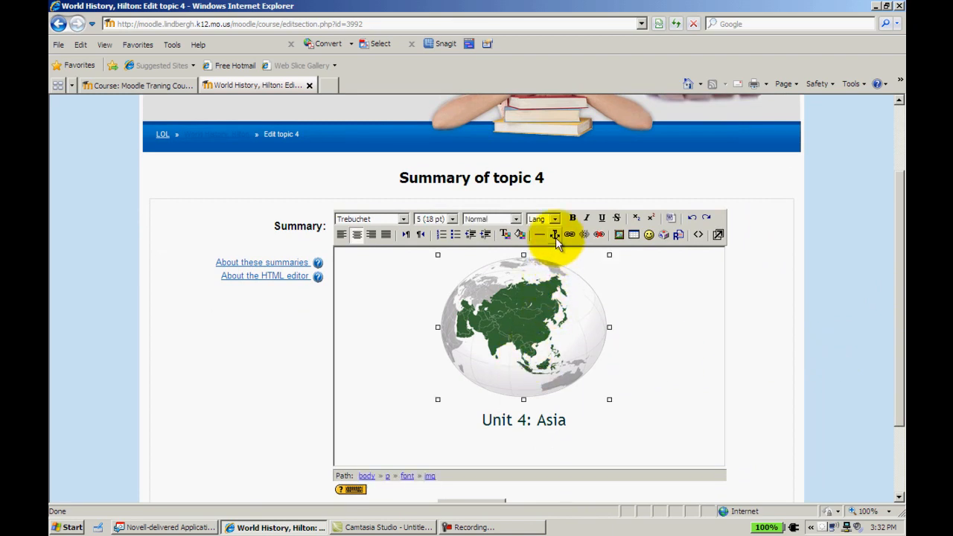
mouse_move(555, 234)
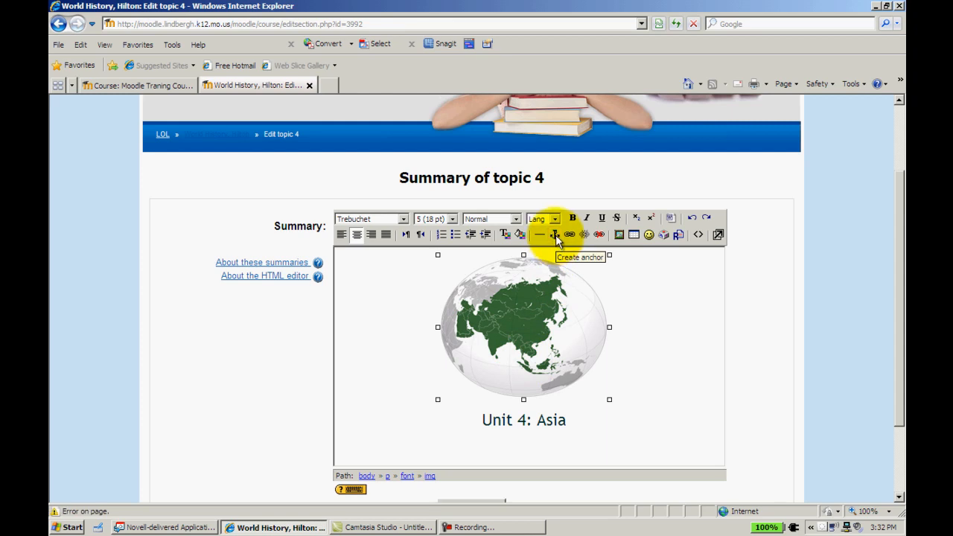
mouse_move(570, 235)
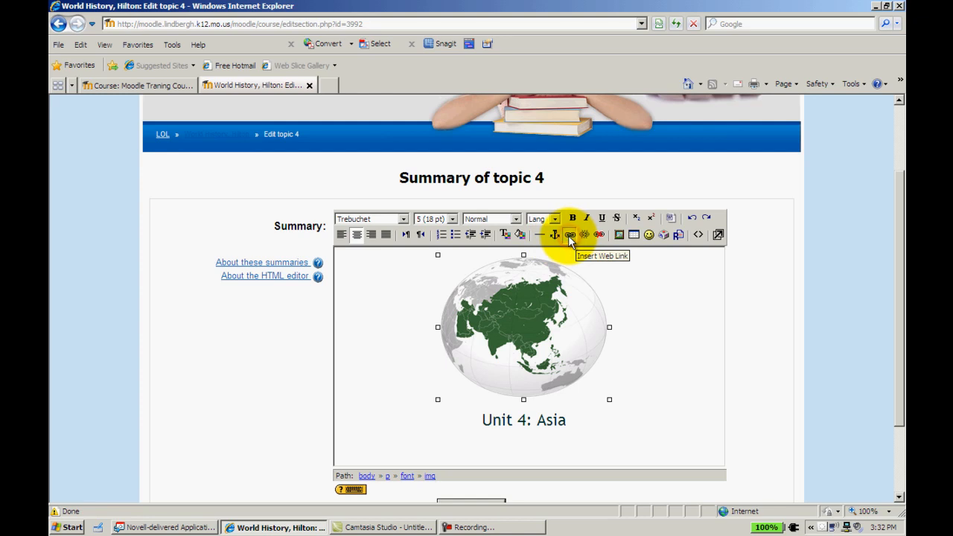
left_click(570, 235)
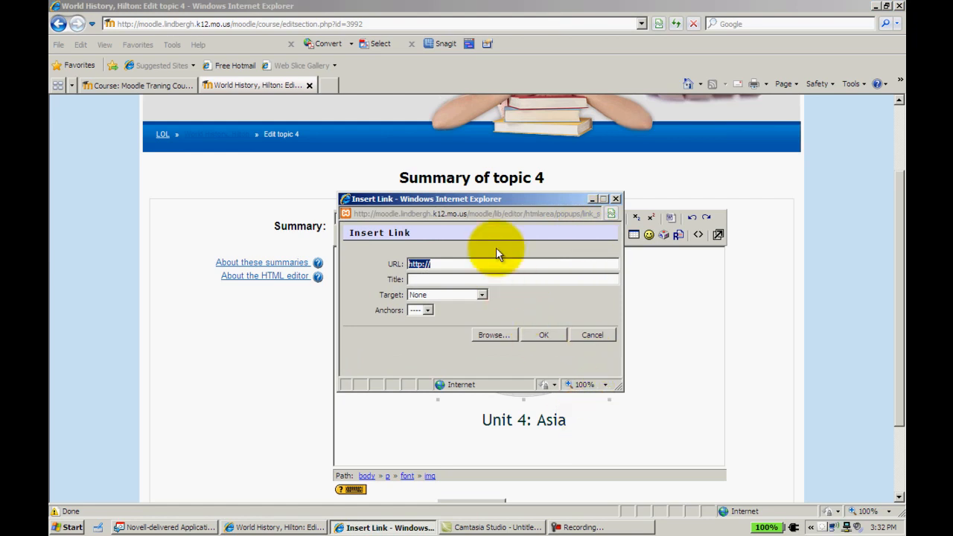
mouse_move(328, 85)
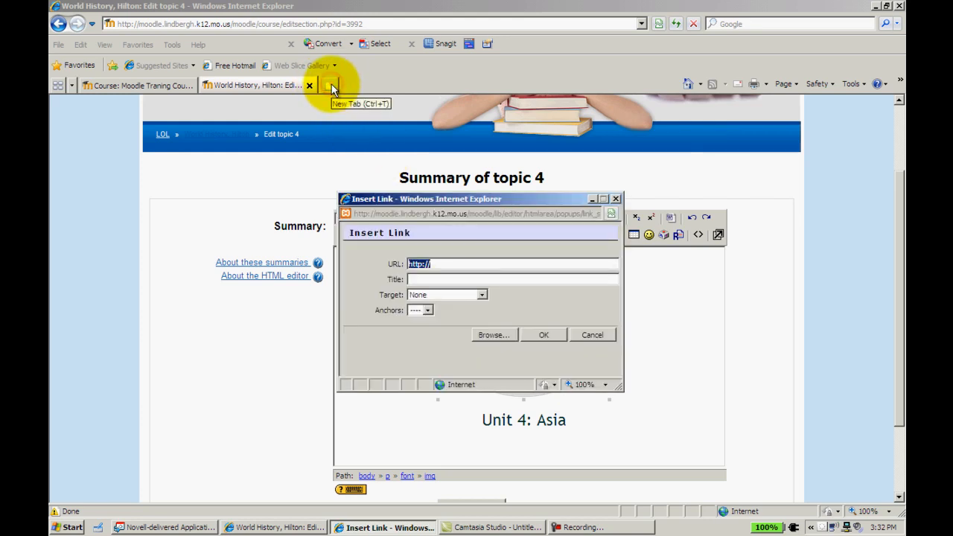
Step: Google 'asia' in a new tab, open Asia - Wikipedia, and select its address
left_click(331, 85)
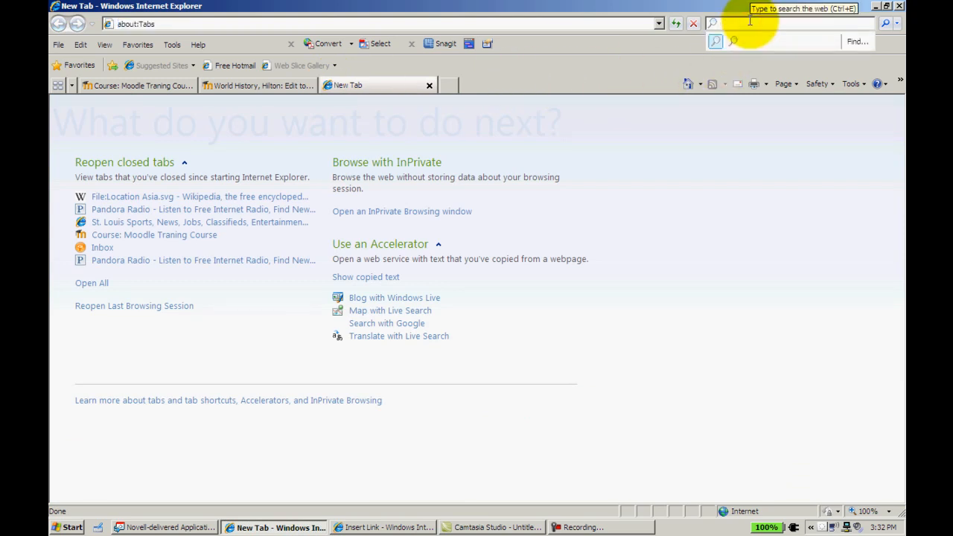
type("asia")
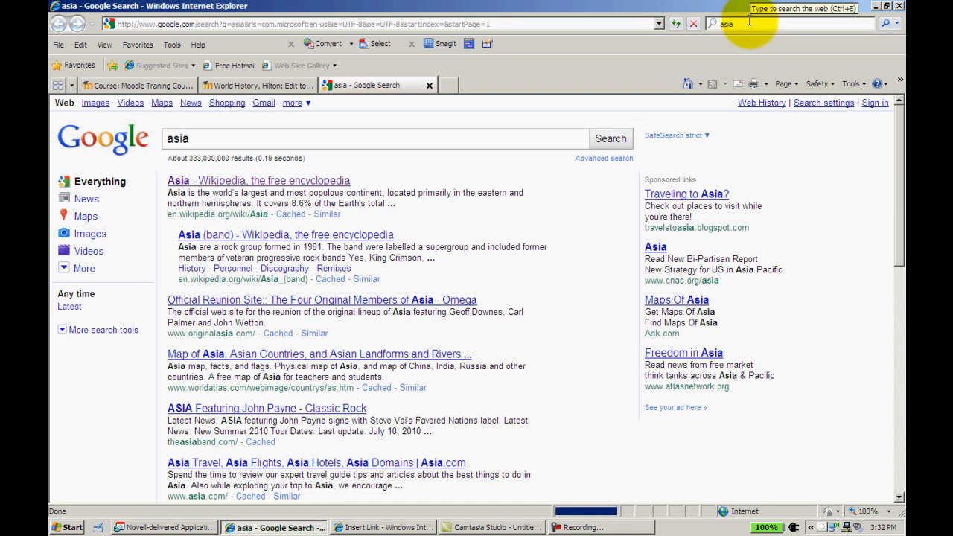
left_click(258, 181)
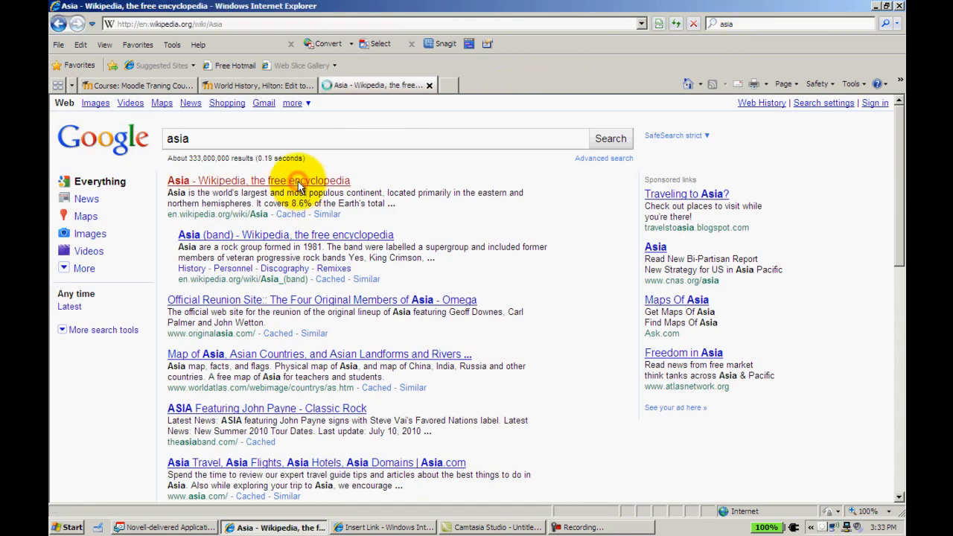
left_click(259, 180)
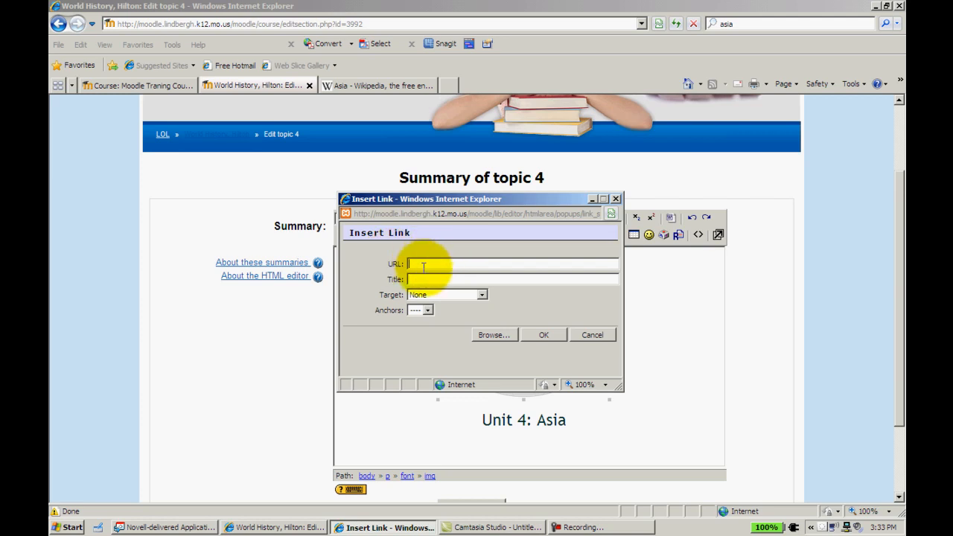
Step: Paste the Wikipedia URL, title the link 'wiki page on asia', keep Target None, confirm
right_click(423, 264)
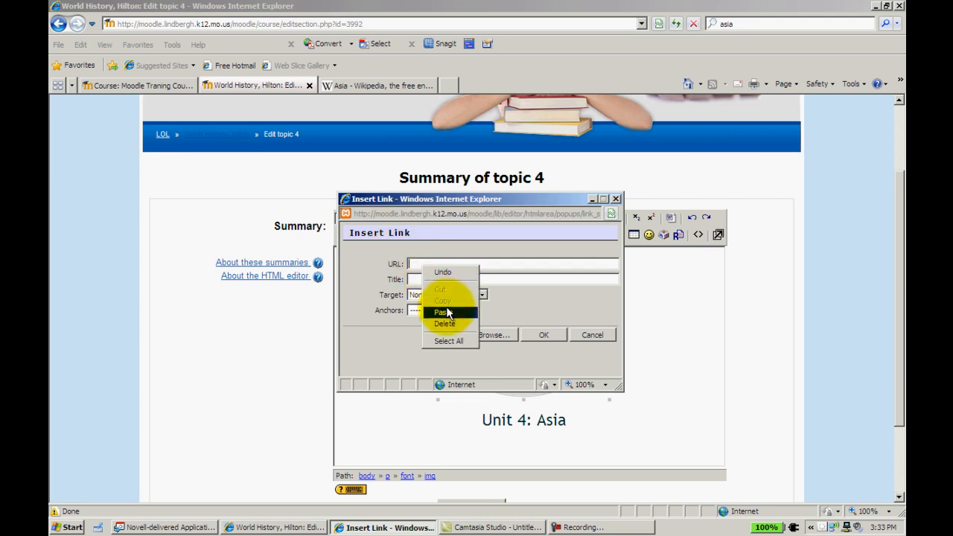
left_click(441, 312)
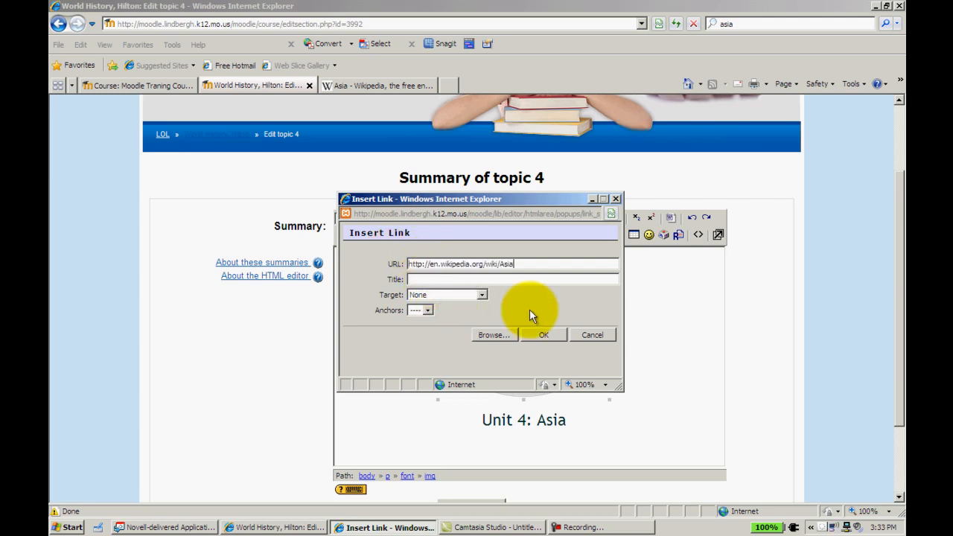
type("wiki")
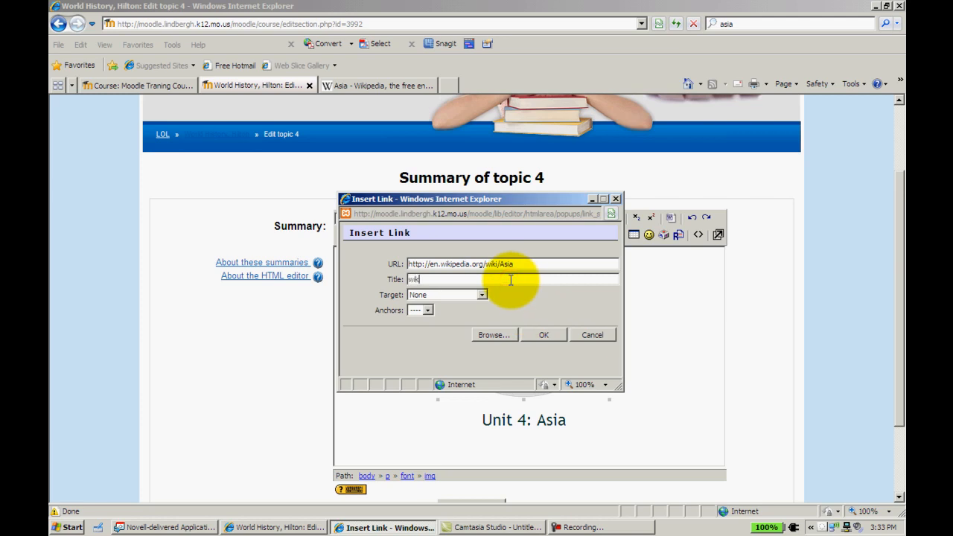
type("page on asia")
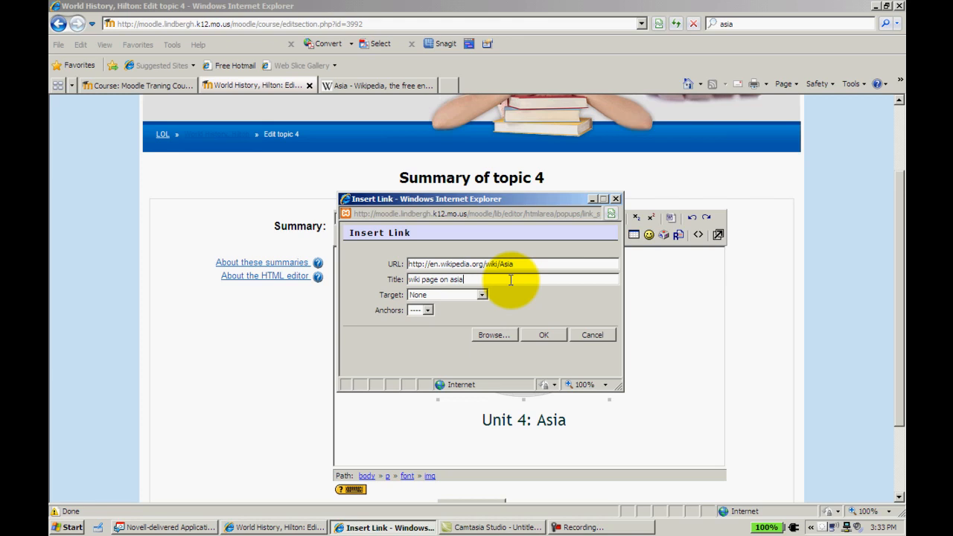
left_click(483, 294)
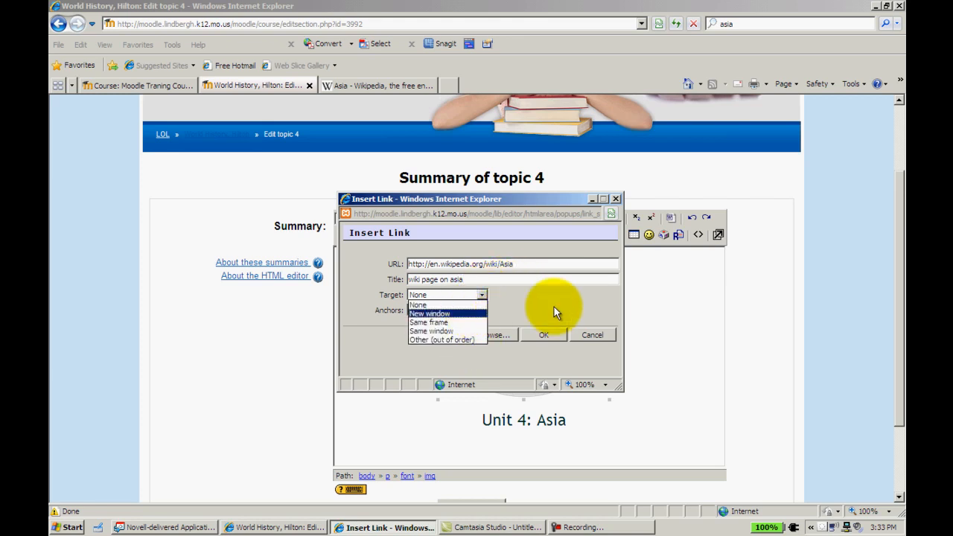
left_click(417, 303)
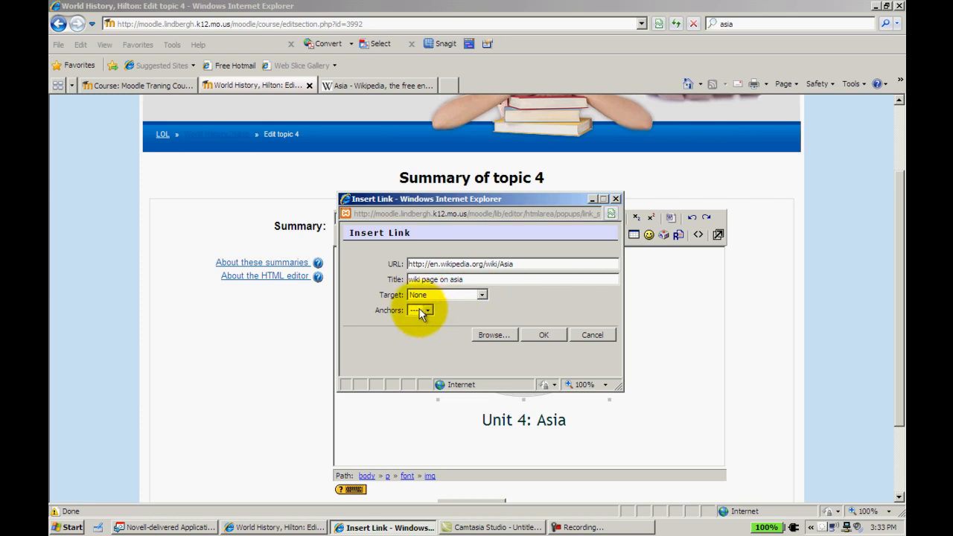
left_click(543, 334)
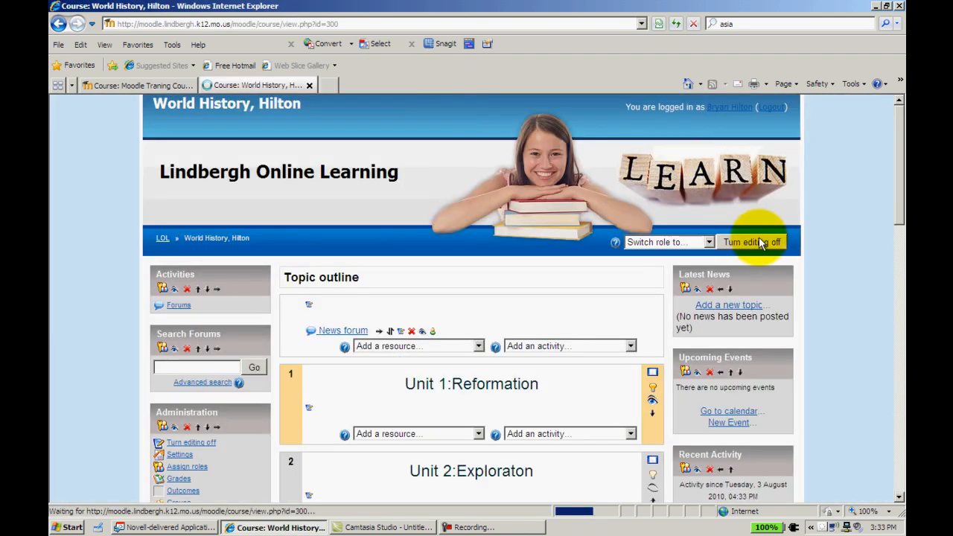
Step: Turn editing off, click topic 4's map to test the Wikipedia link, then go back
left_click(751, 242)
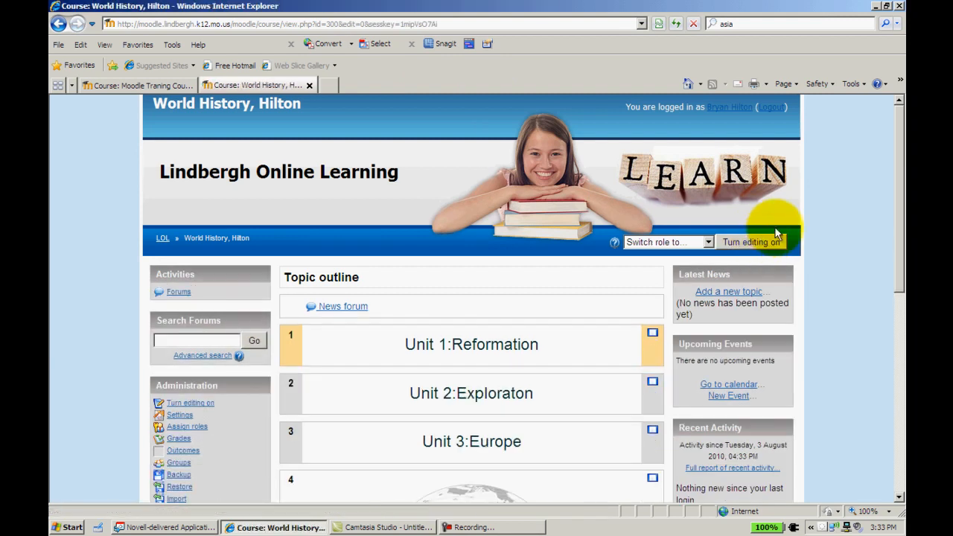
scroll("down", 3)
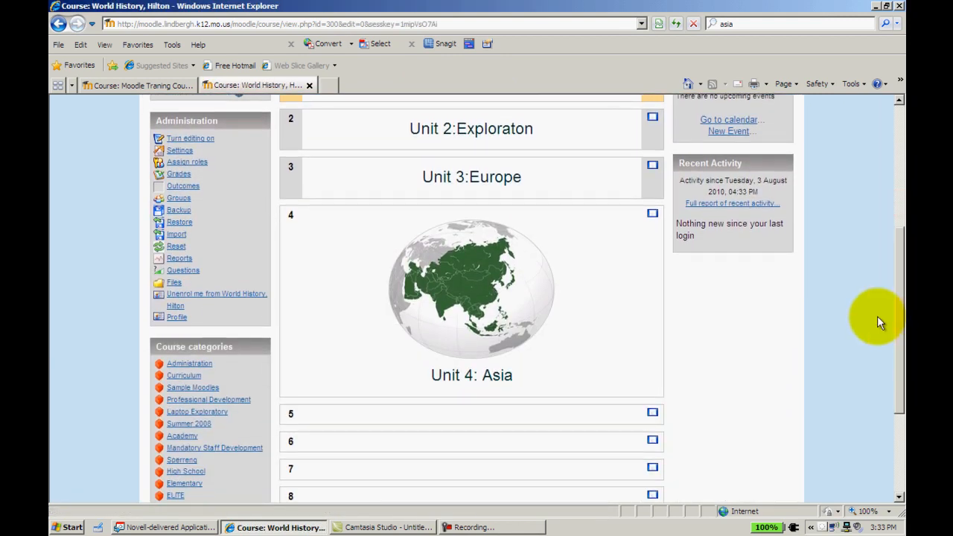
mouse_move(451, 287)
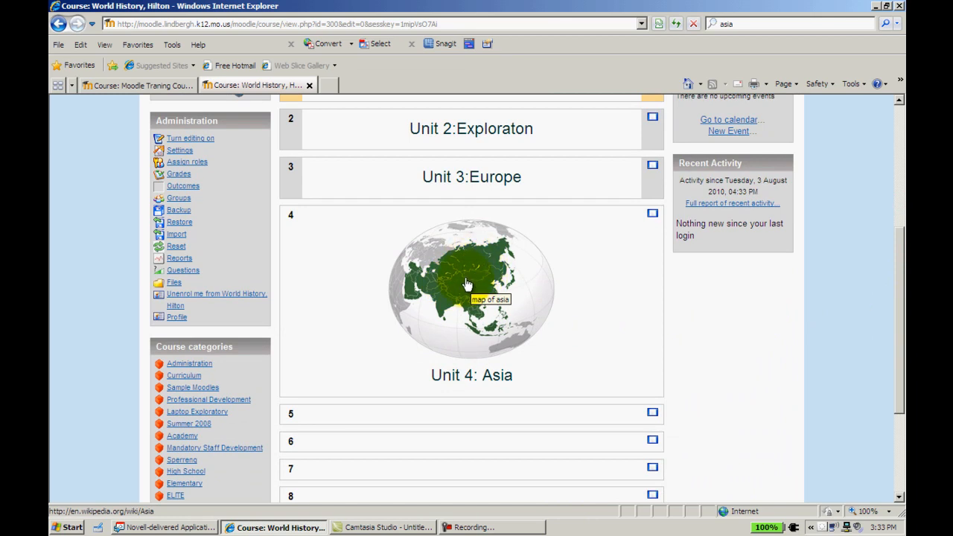
left_click(467, 286)
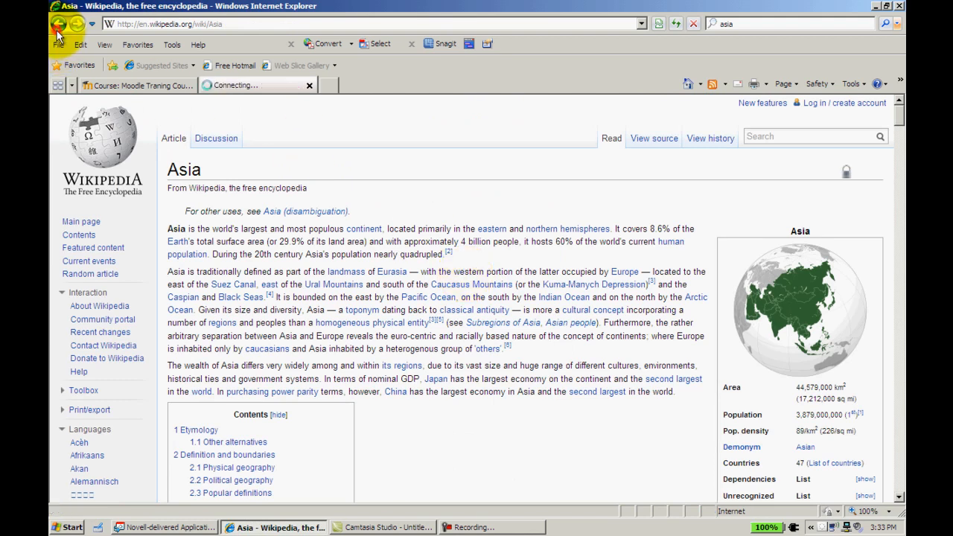
left_click(257, 85)
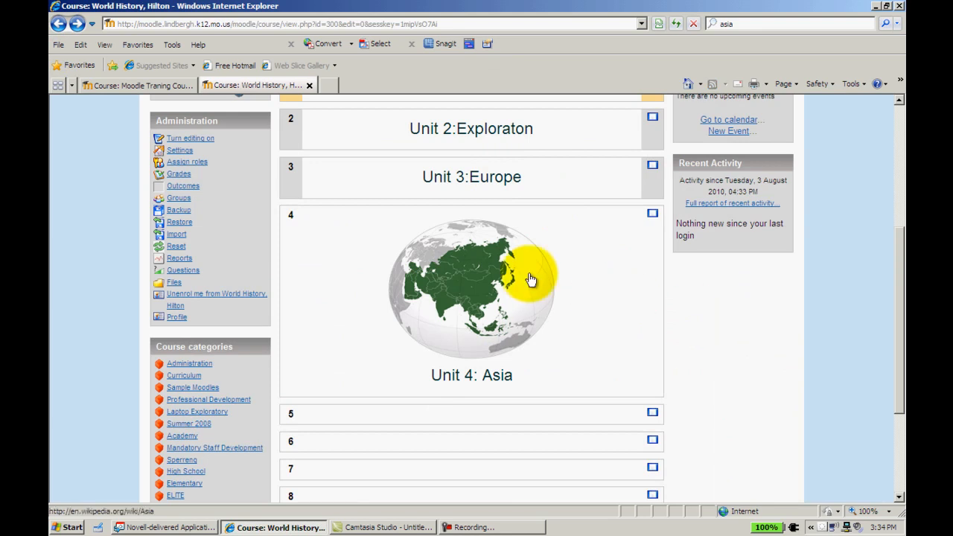
mouse_move(566, 284)
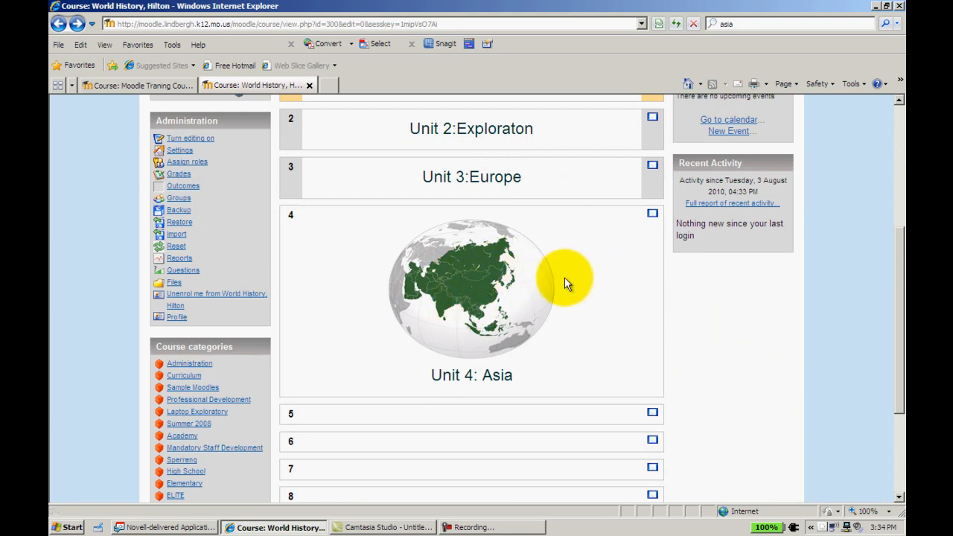
mouse_move(696, 336)
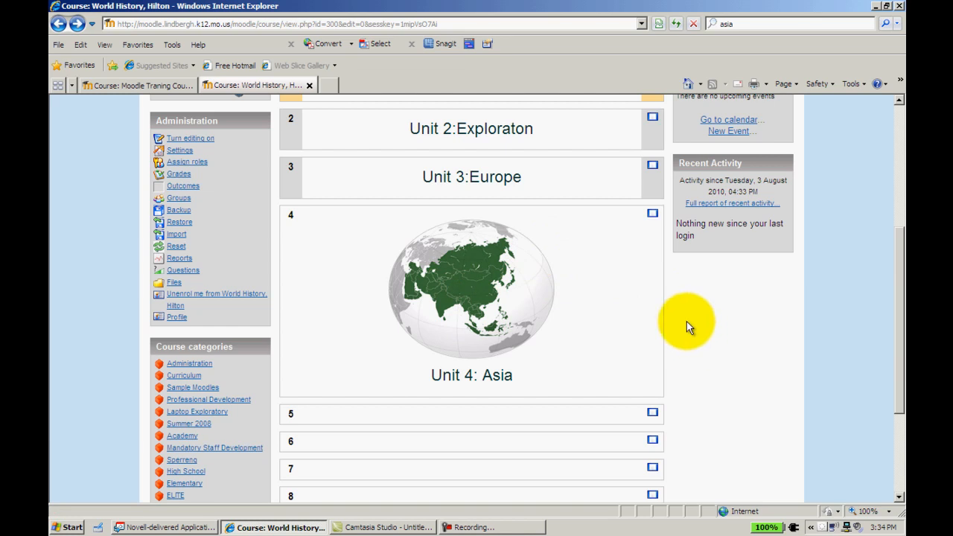
mouse_move(538, 289)
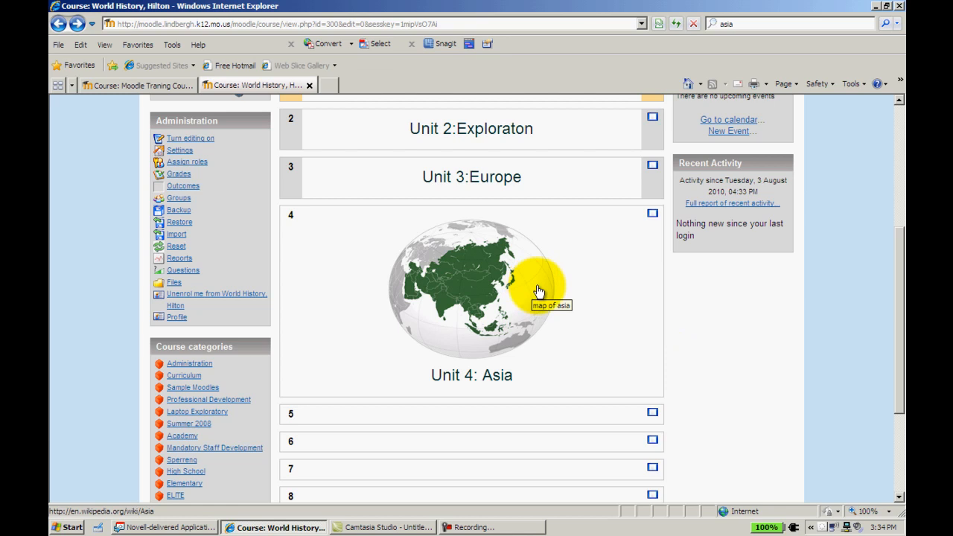
mouse_move(588, 285)
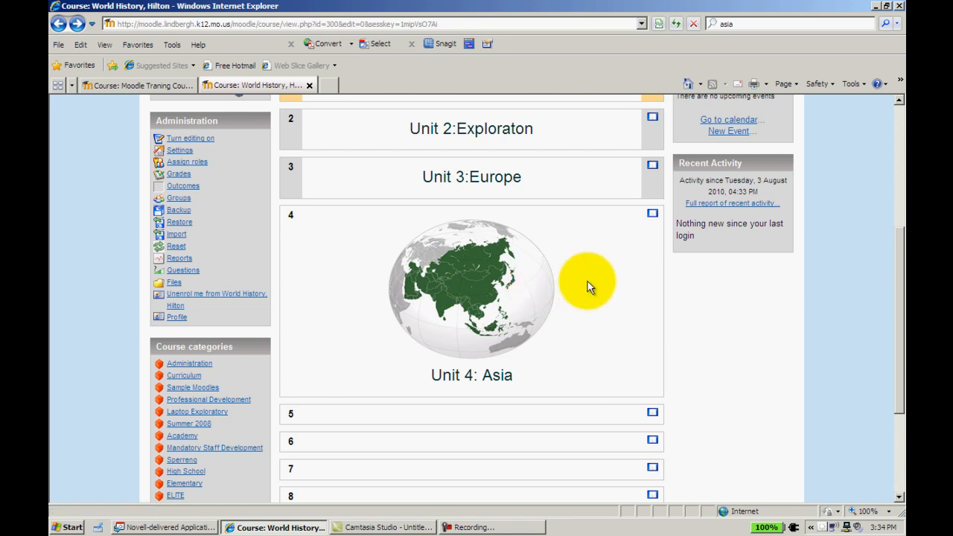
mouse_move(717, 294)
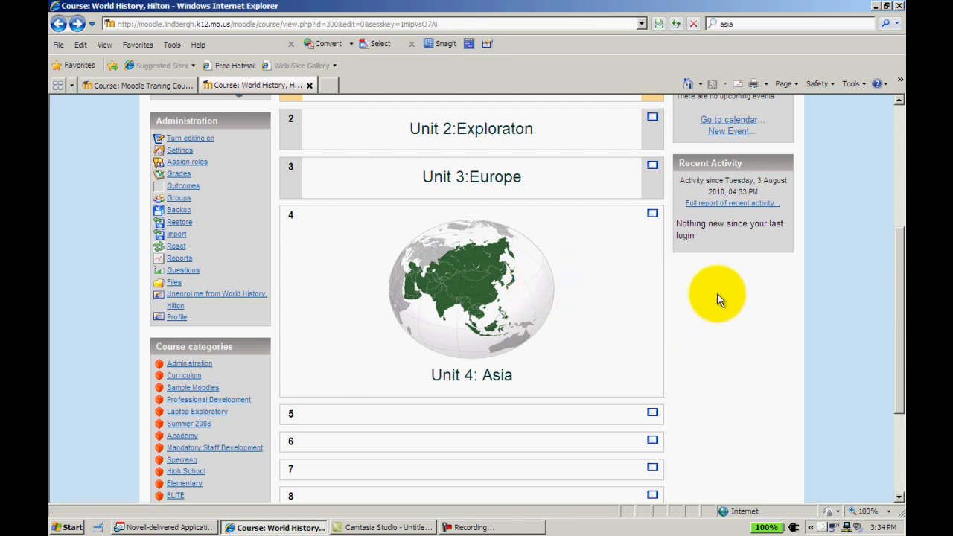
mouse_move(492, 290)
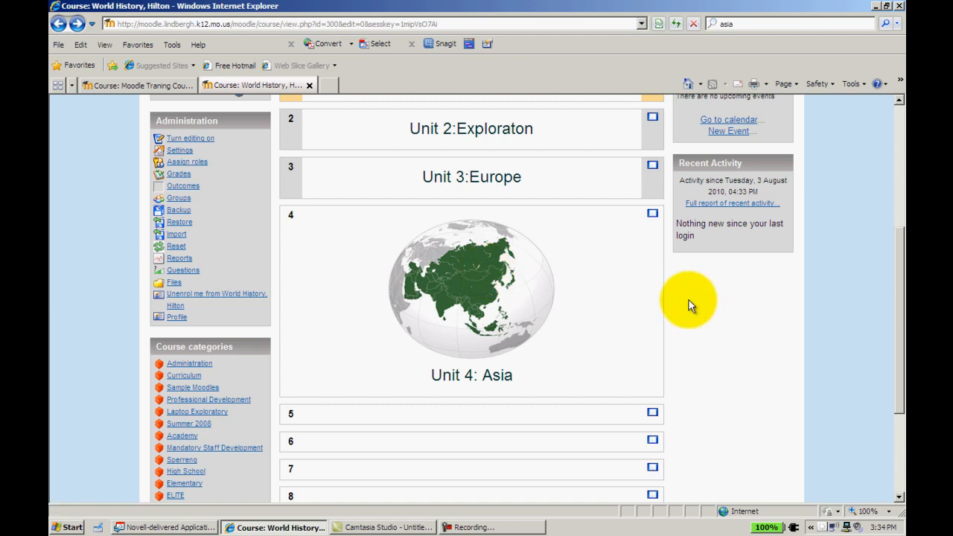
mouse_move(893, 361)
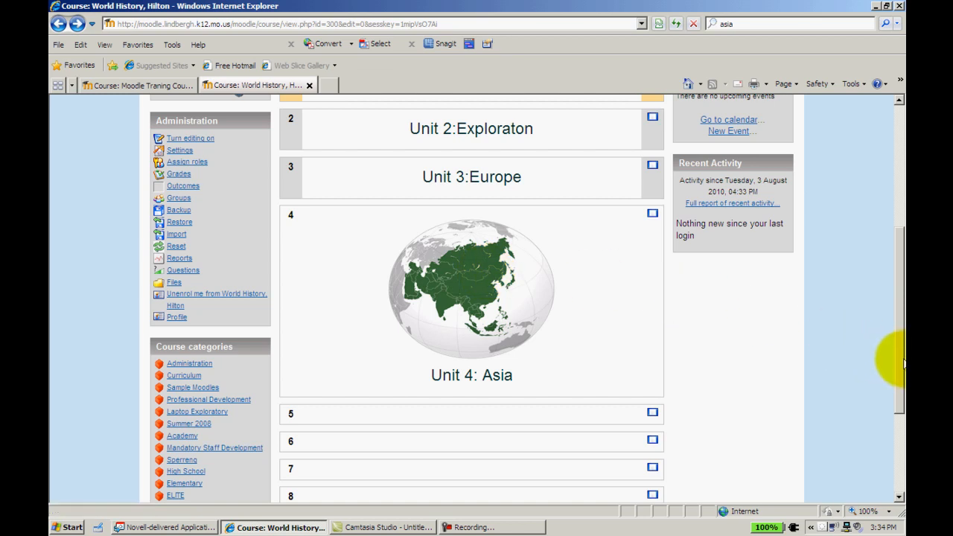
mouse_move(458, 268)
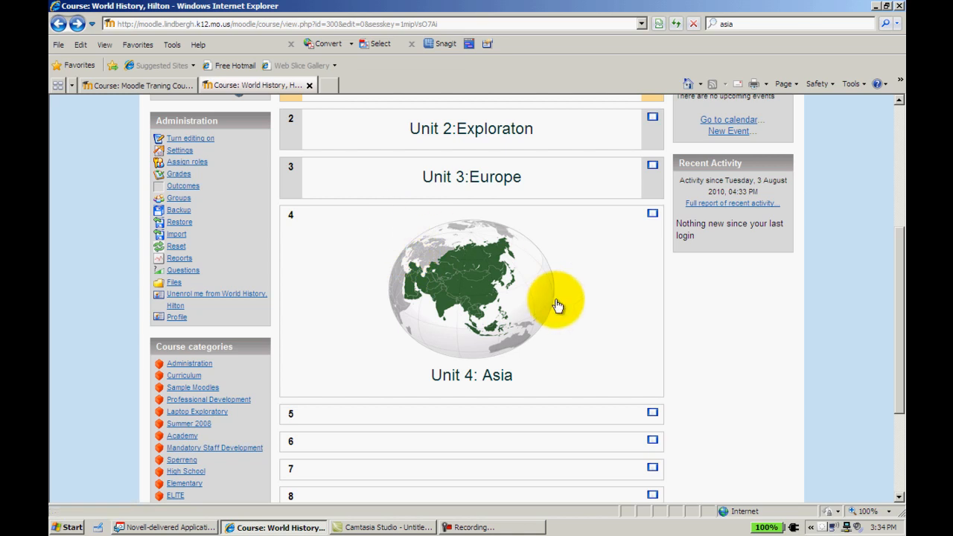
mouse_move(677, 319)
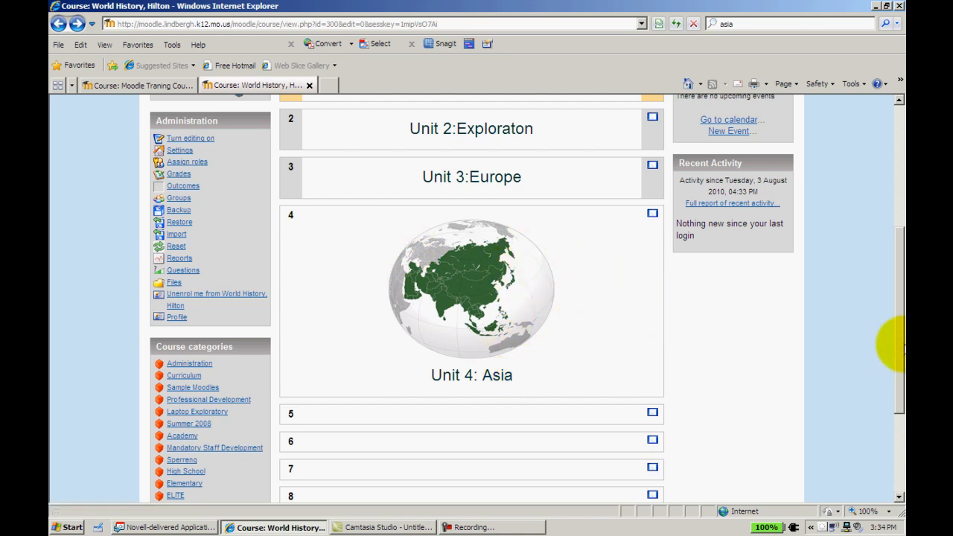
scroll("down", 3)
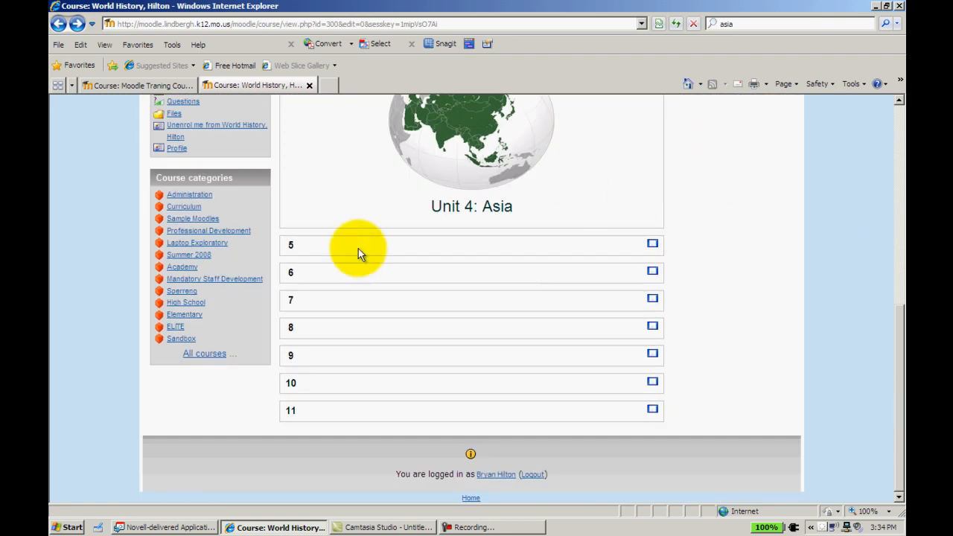
left_click(498, 158)
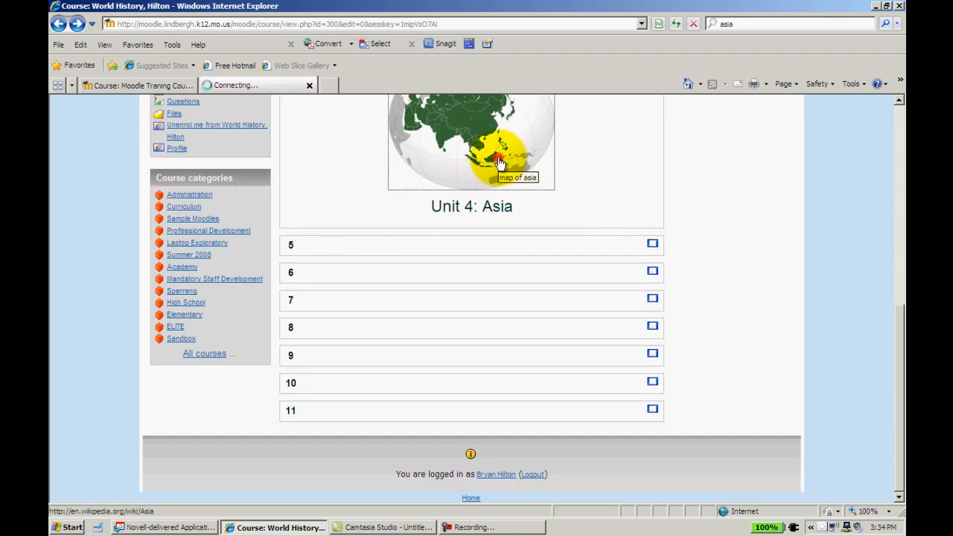
left_click(491, 157)
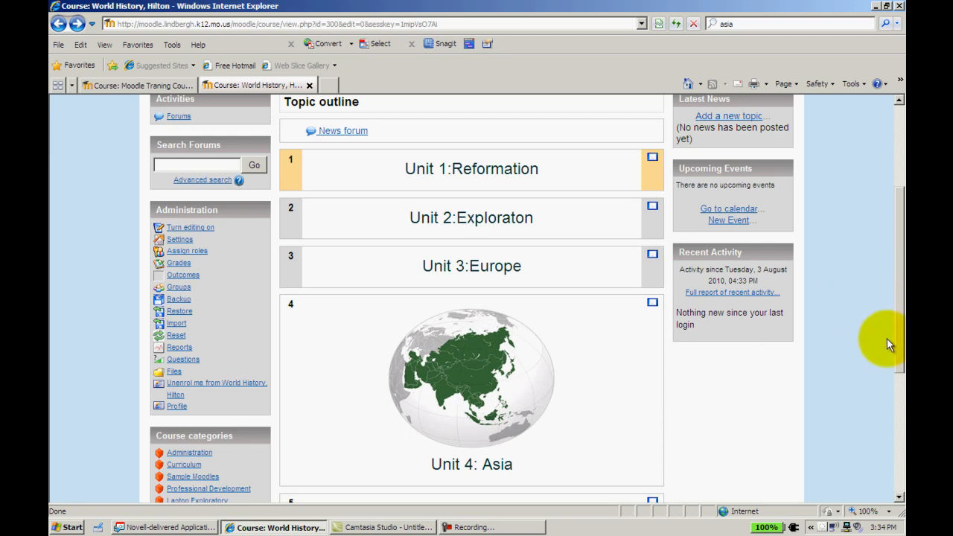
scroll("up", 3)
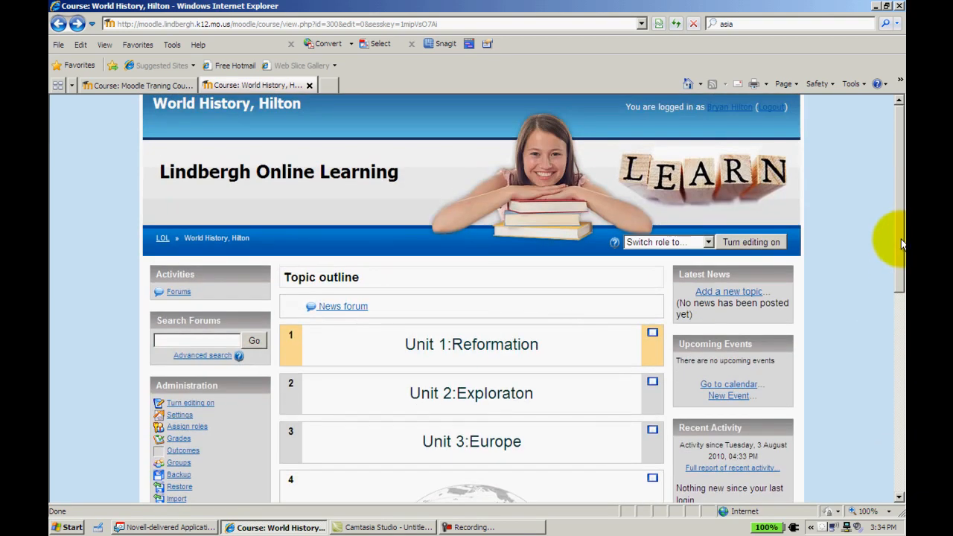
scroll("down", 3)
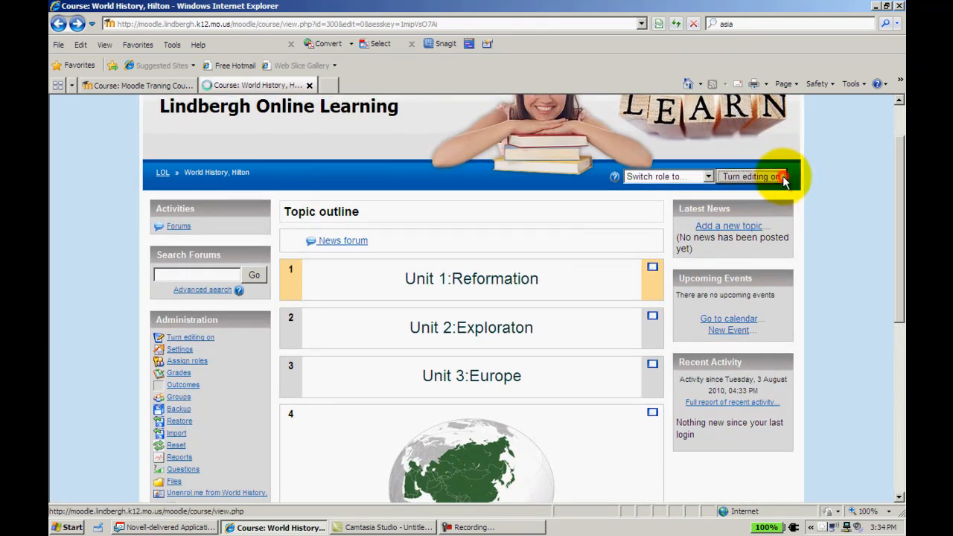
Step: Turn course editing on and open topic 4's summary showing the Asia map and 'Unit 4: Asia'
left_click(751, 177)
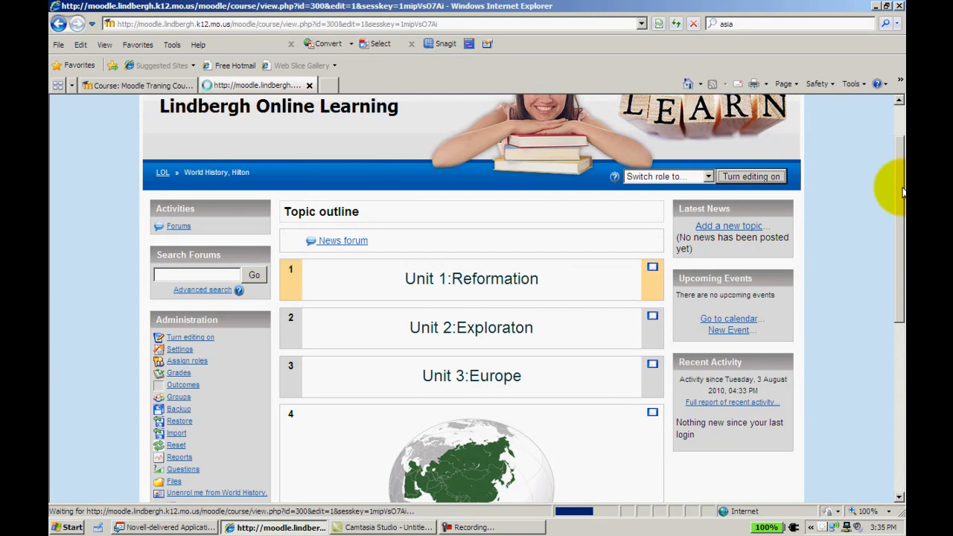
left_click(752, 176)
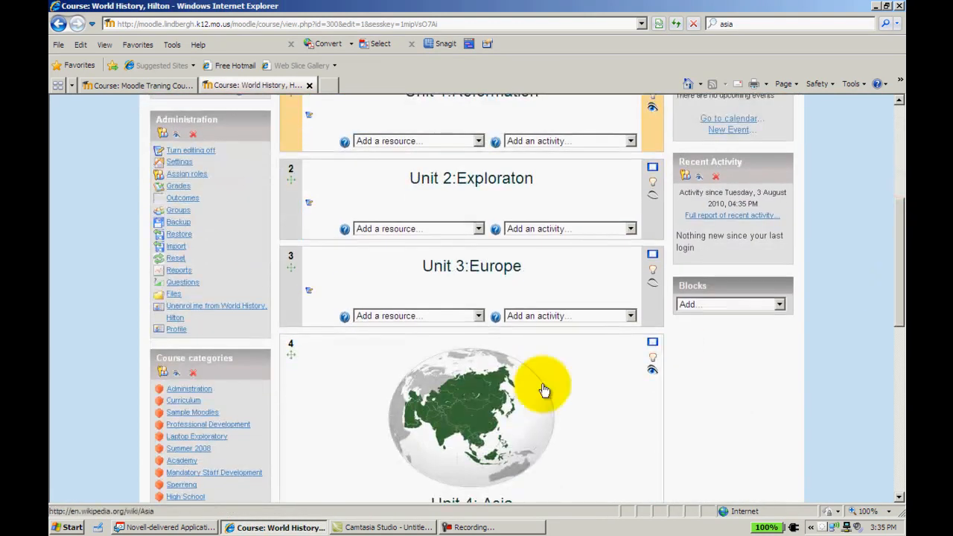
scroll("down", 3)
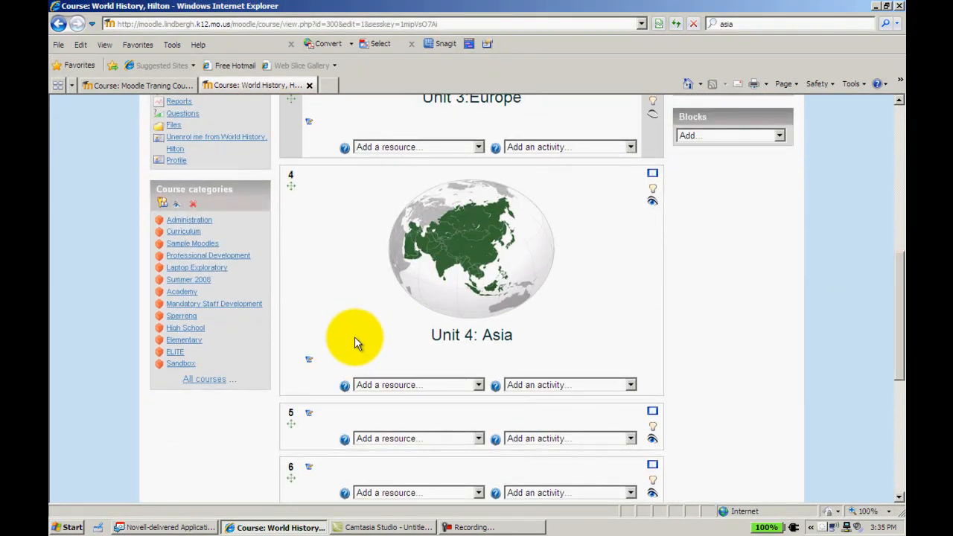
left_click(309, 358)
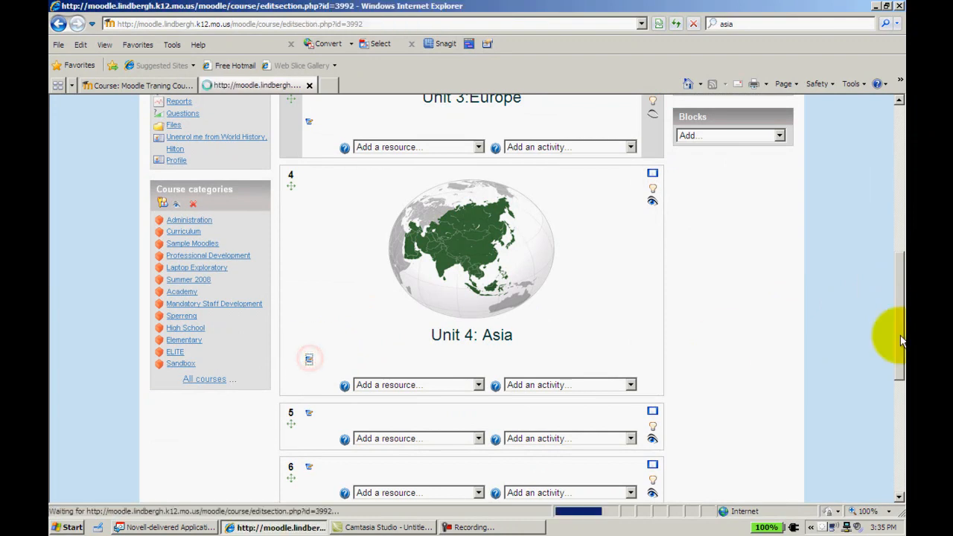
left_click(309, 358)
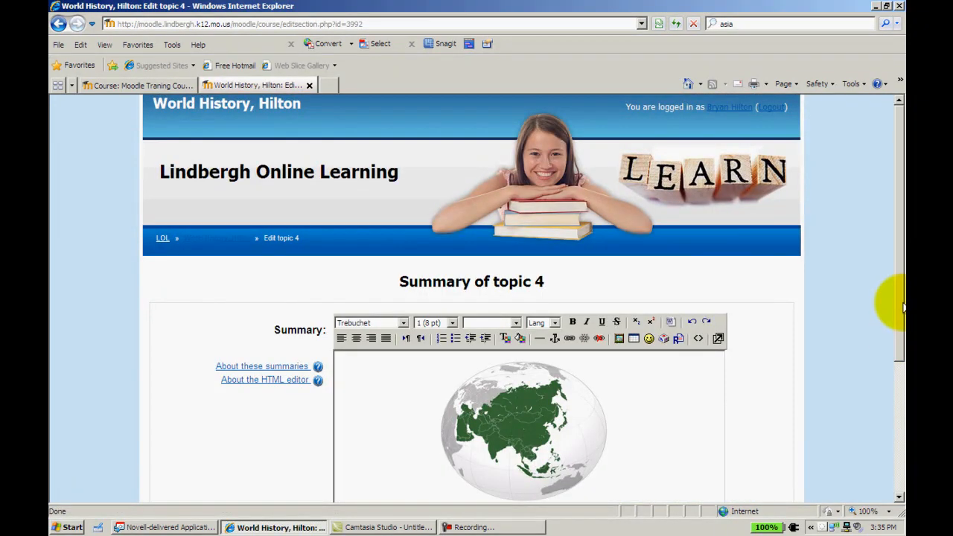
scroll("down", 3)
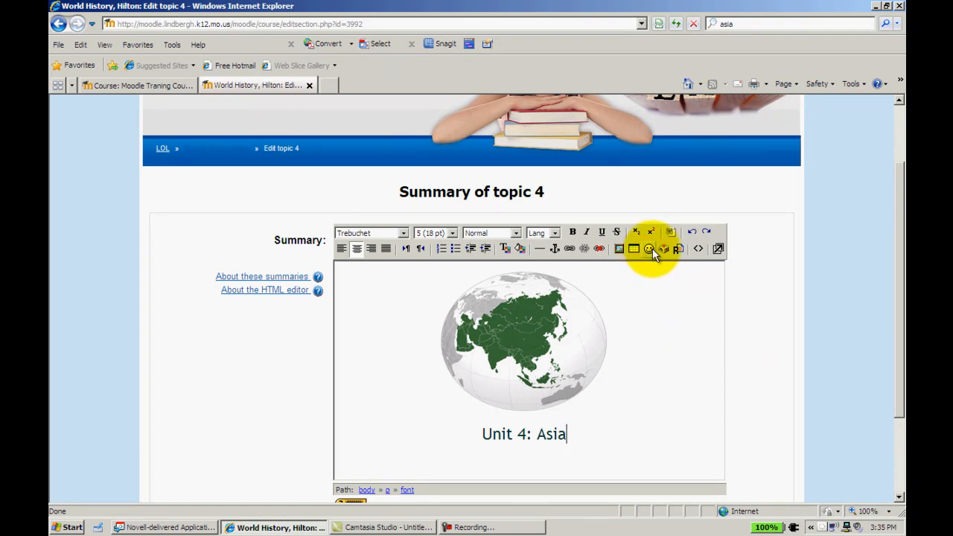
mouse_move(649, 248)
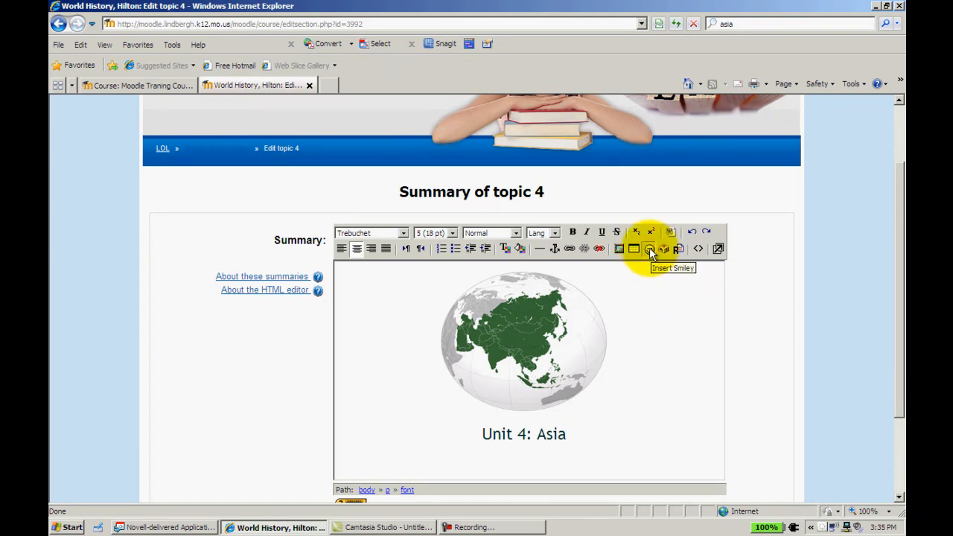
Step: Insert the blush smiley right after 'Unit 4: Asia' in the summary
left_click(649, 249)
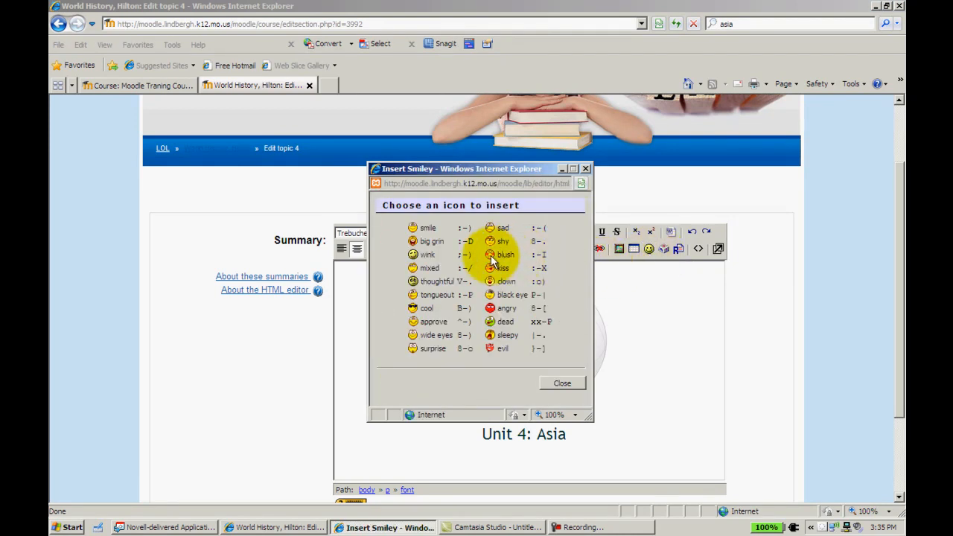
left_click(503, 255)
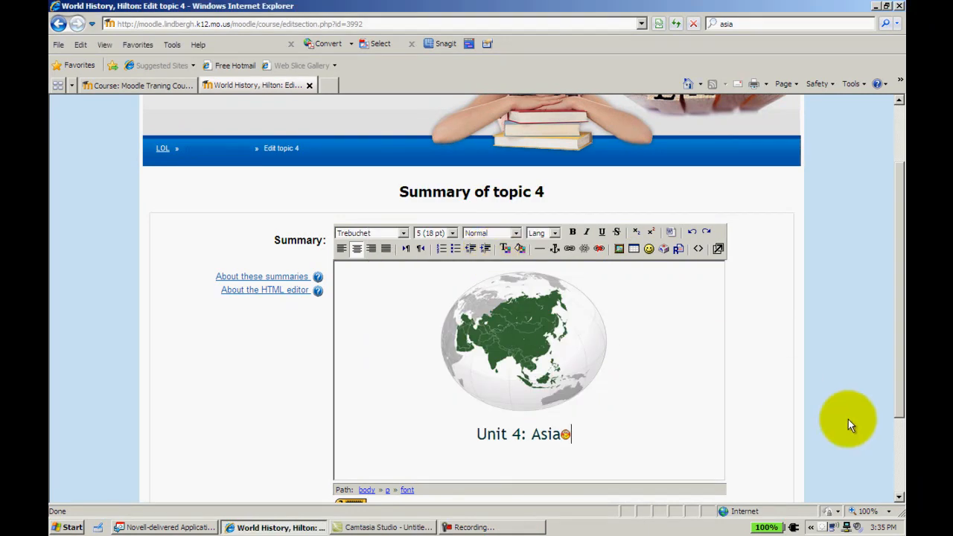
scroll("down", 3)
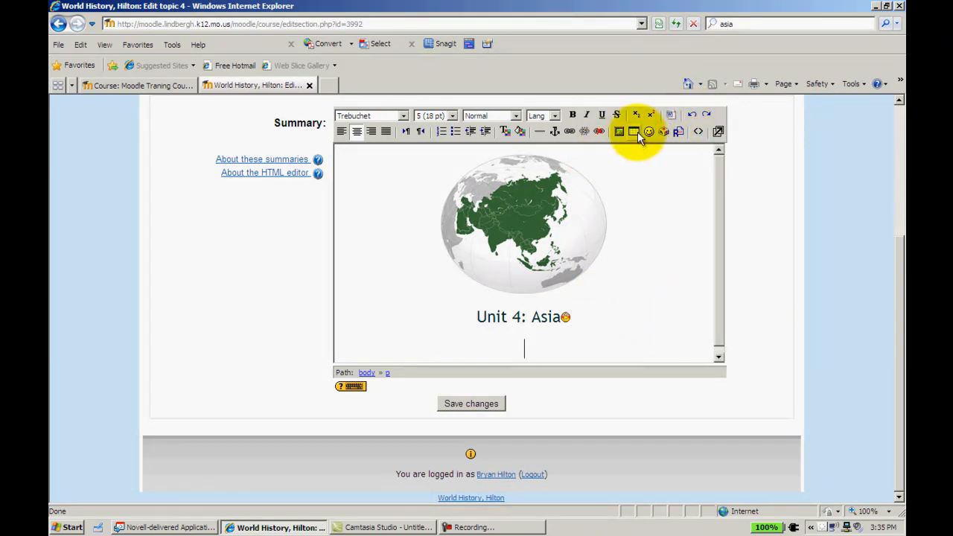
Step: Add an empty two-row, four-column table below the 'Unit 4: Asia' line
left_click(634, 132)
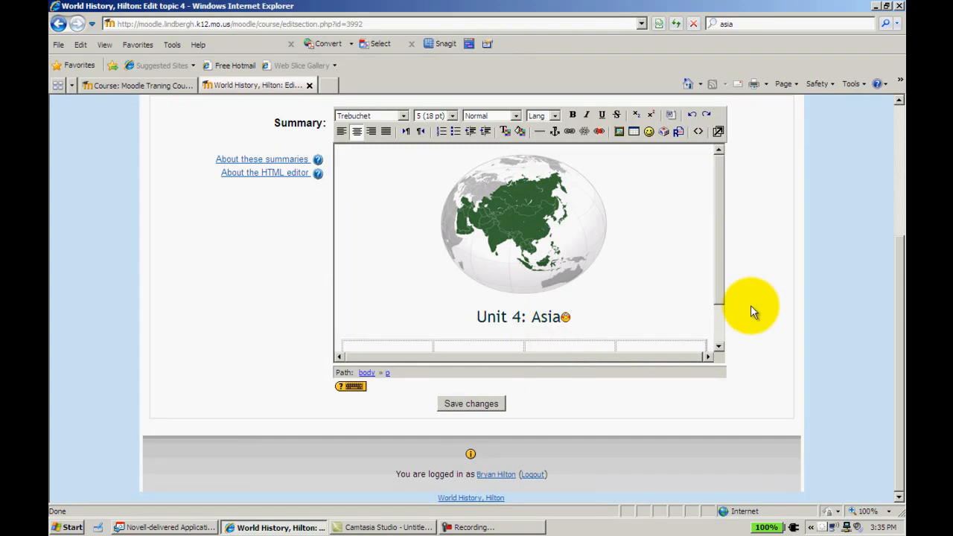
scroll("down", 3)
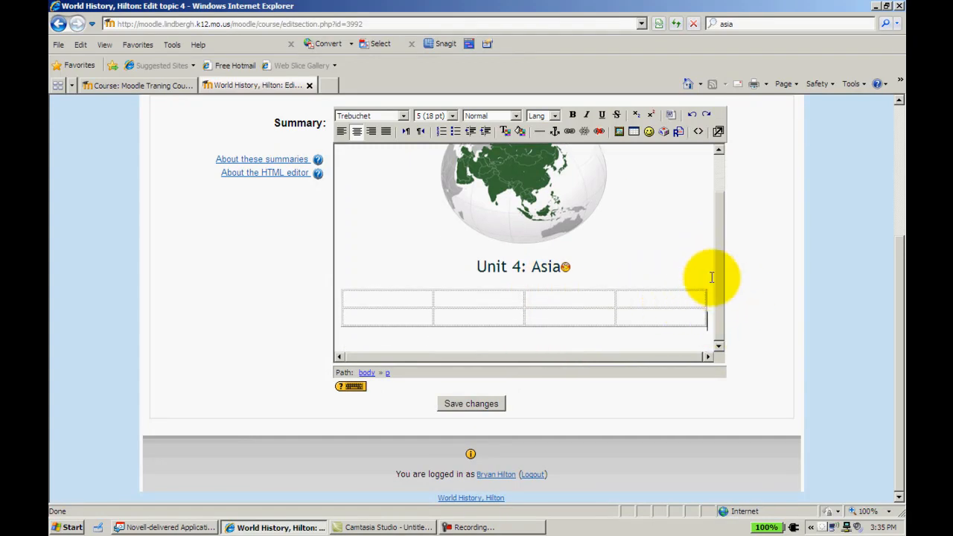
mouse_move(723, 216)
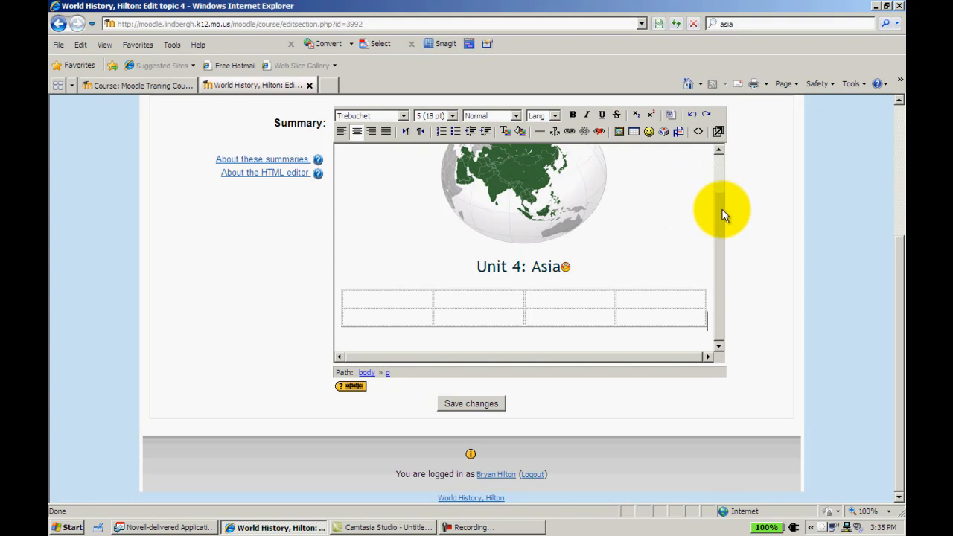